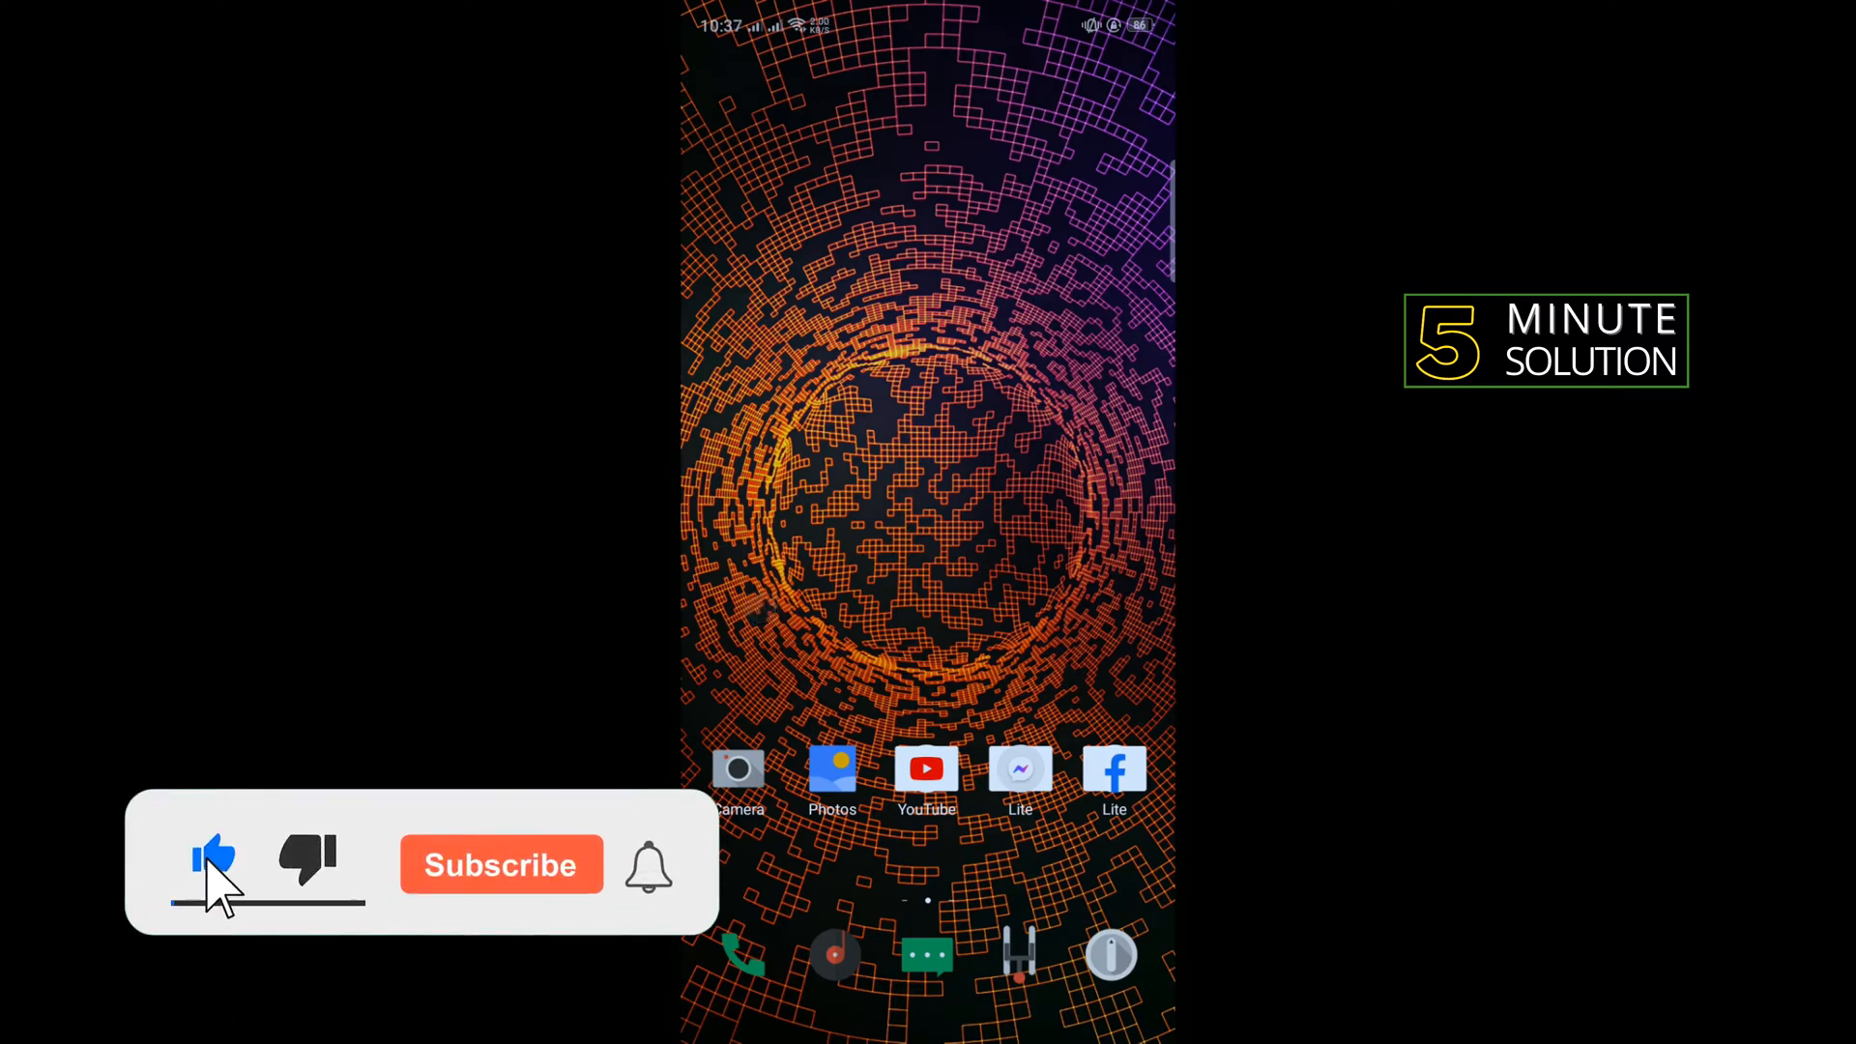
# Launch Chrome and load microsoft.com from the address-bar suggestion.
pyautogui.click(500, 864)
pyautogui.write('microsoft')
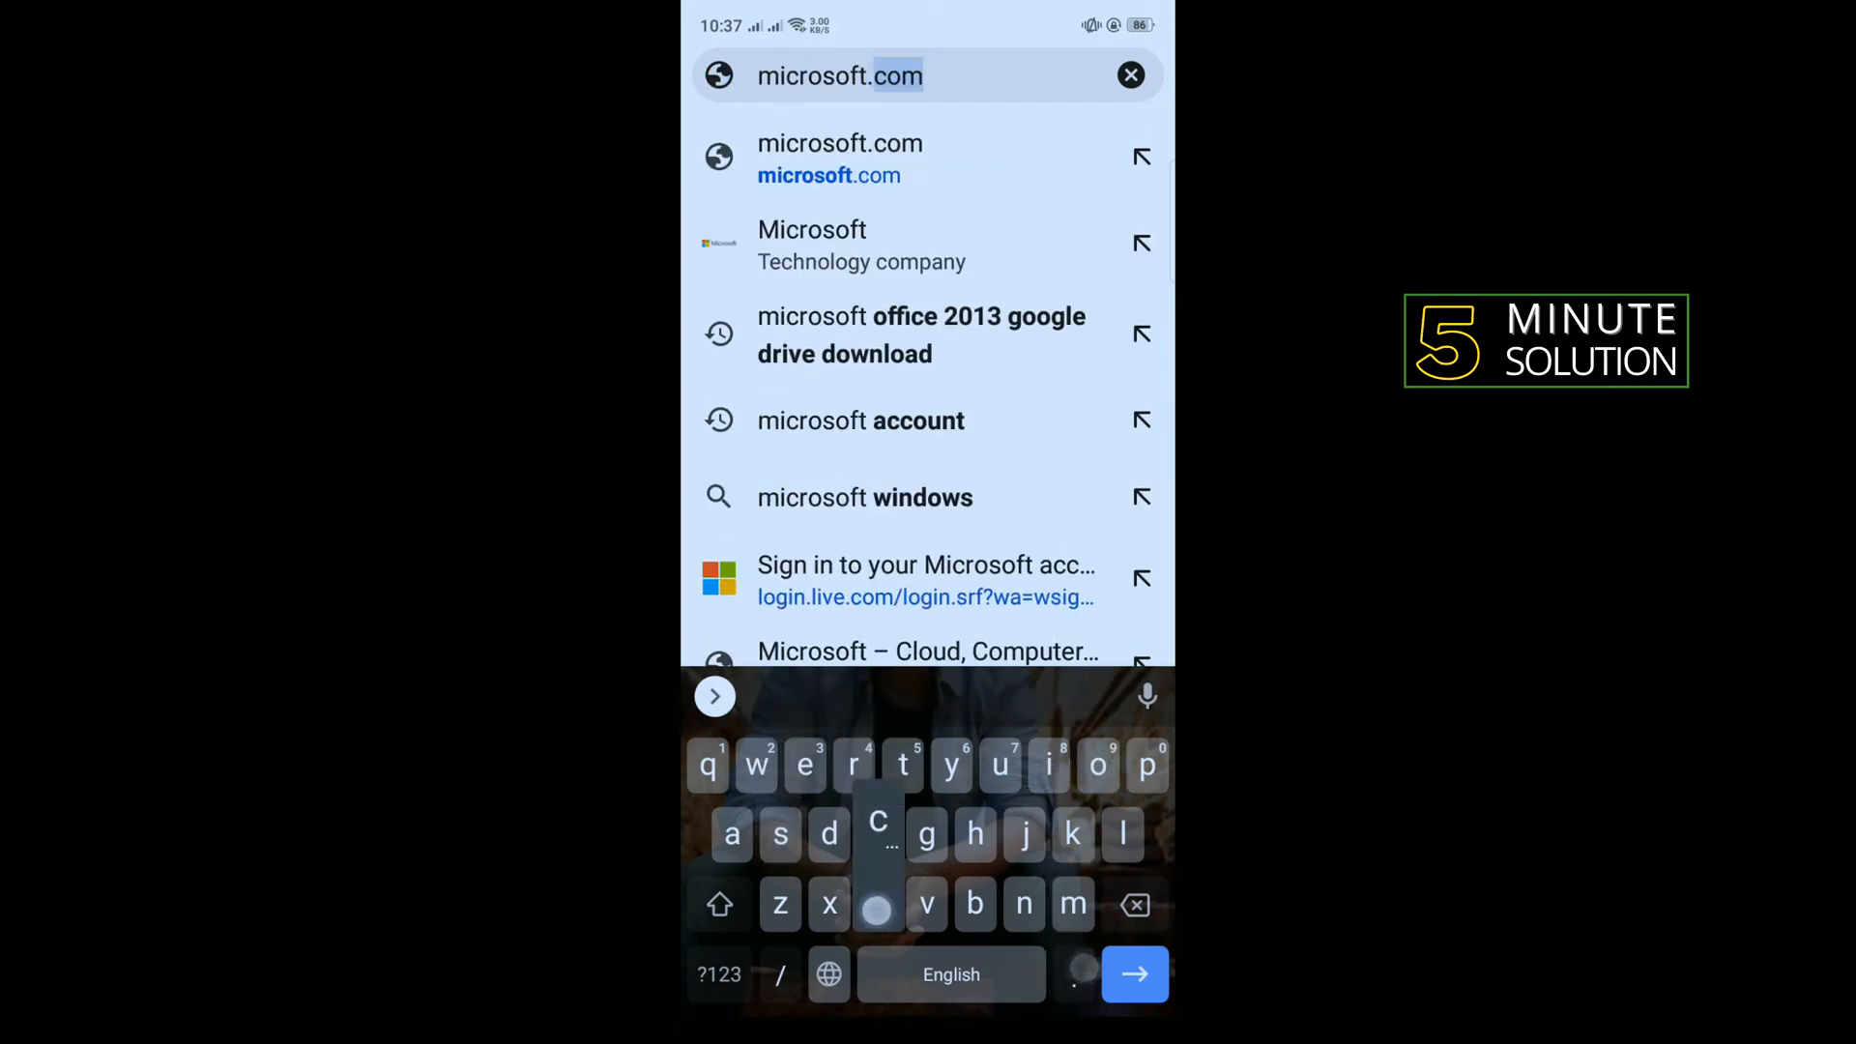
pyautogui.click(1133, 975)
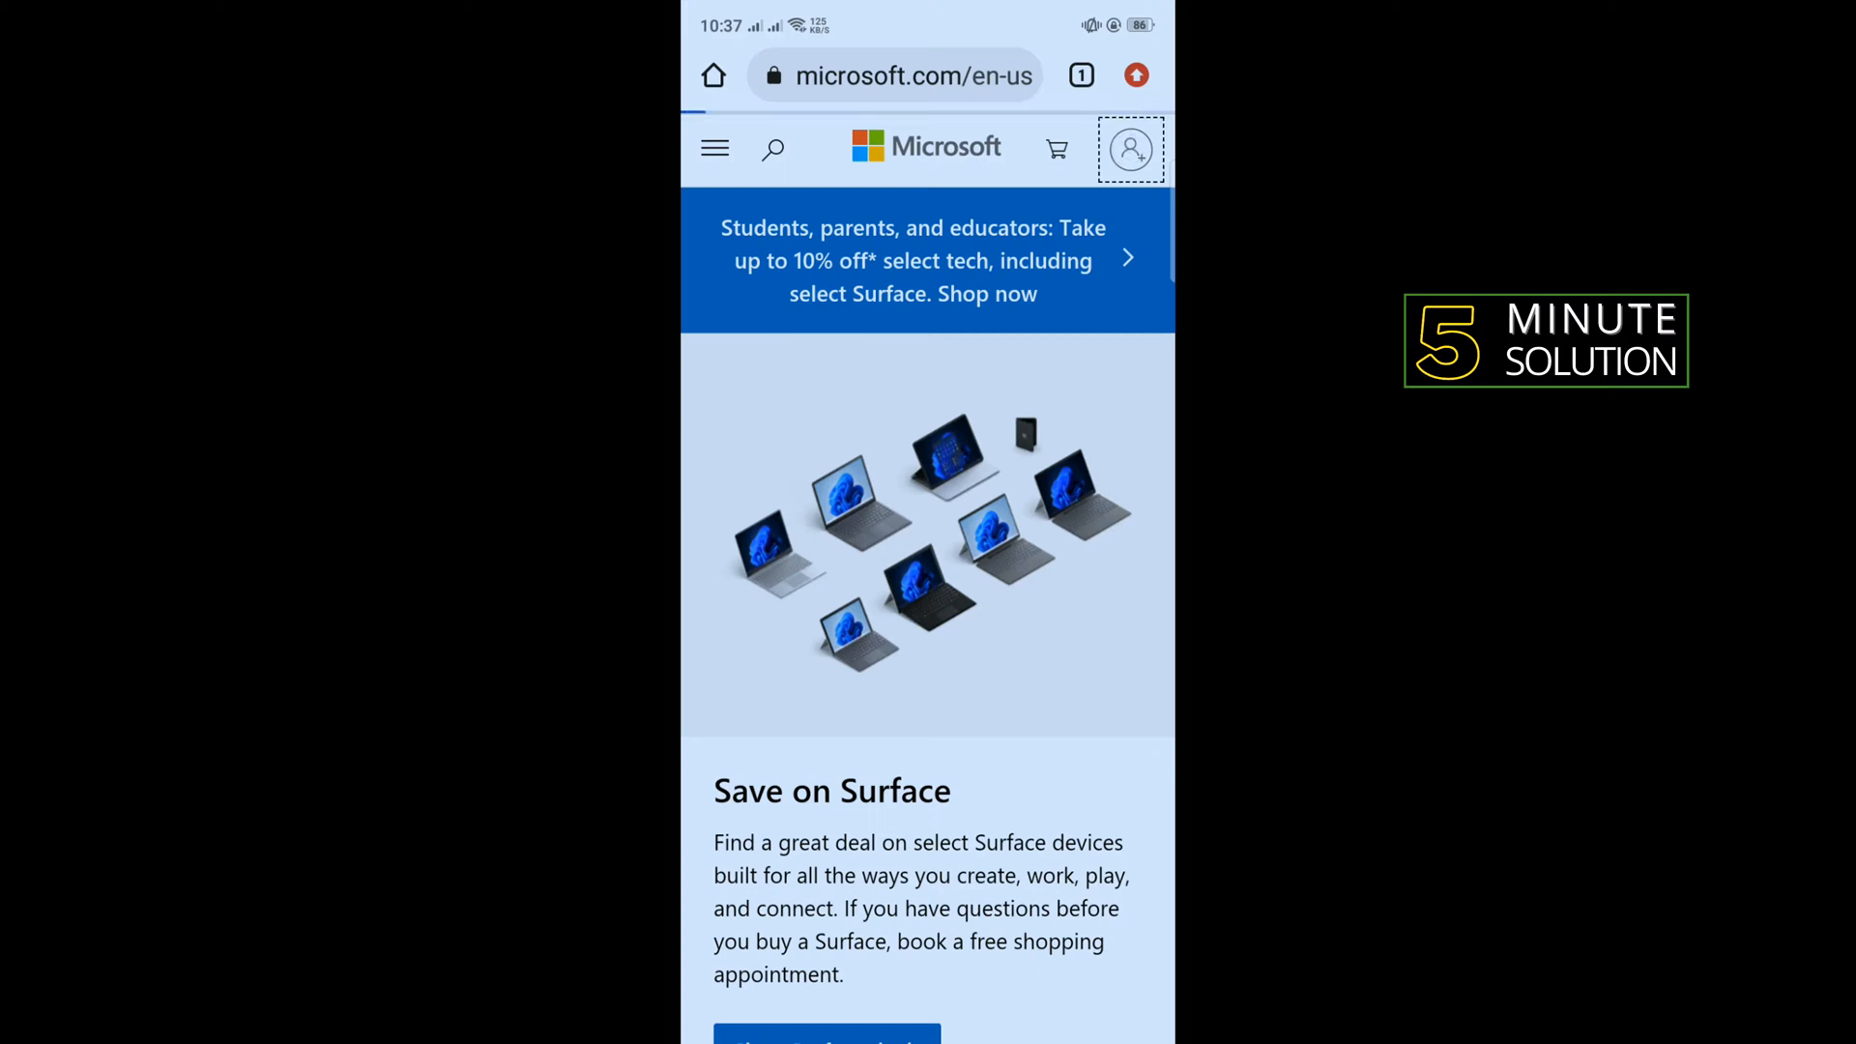
# Reach the signup.live.com Create account form through the sign-in page's 'Create one!' link.
pyautogui.click(1129, 148)
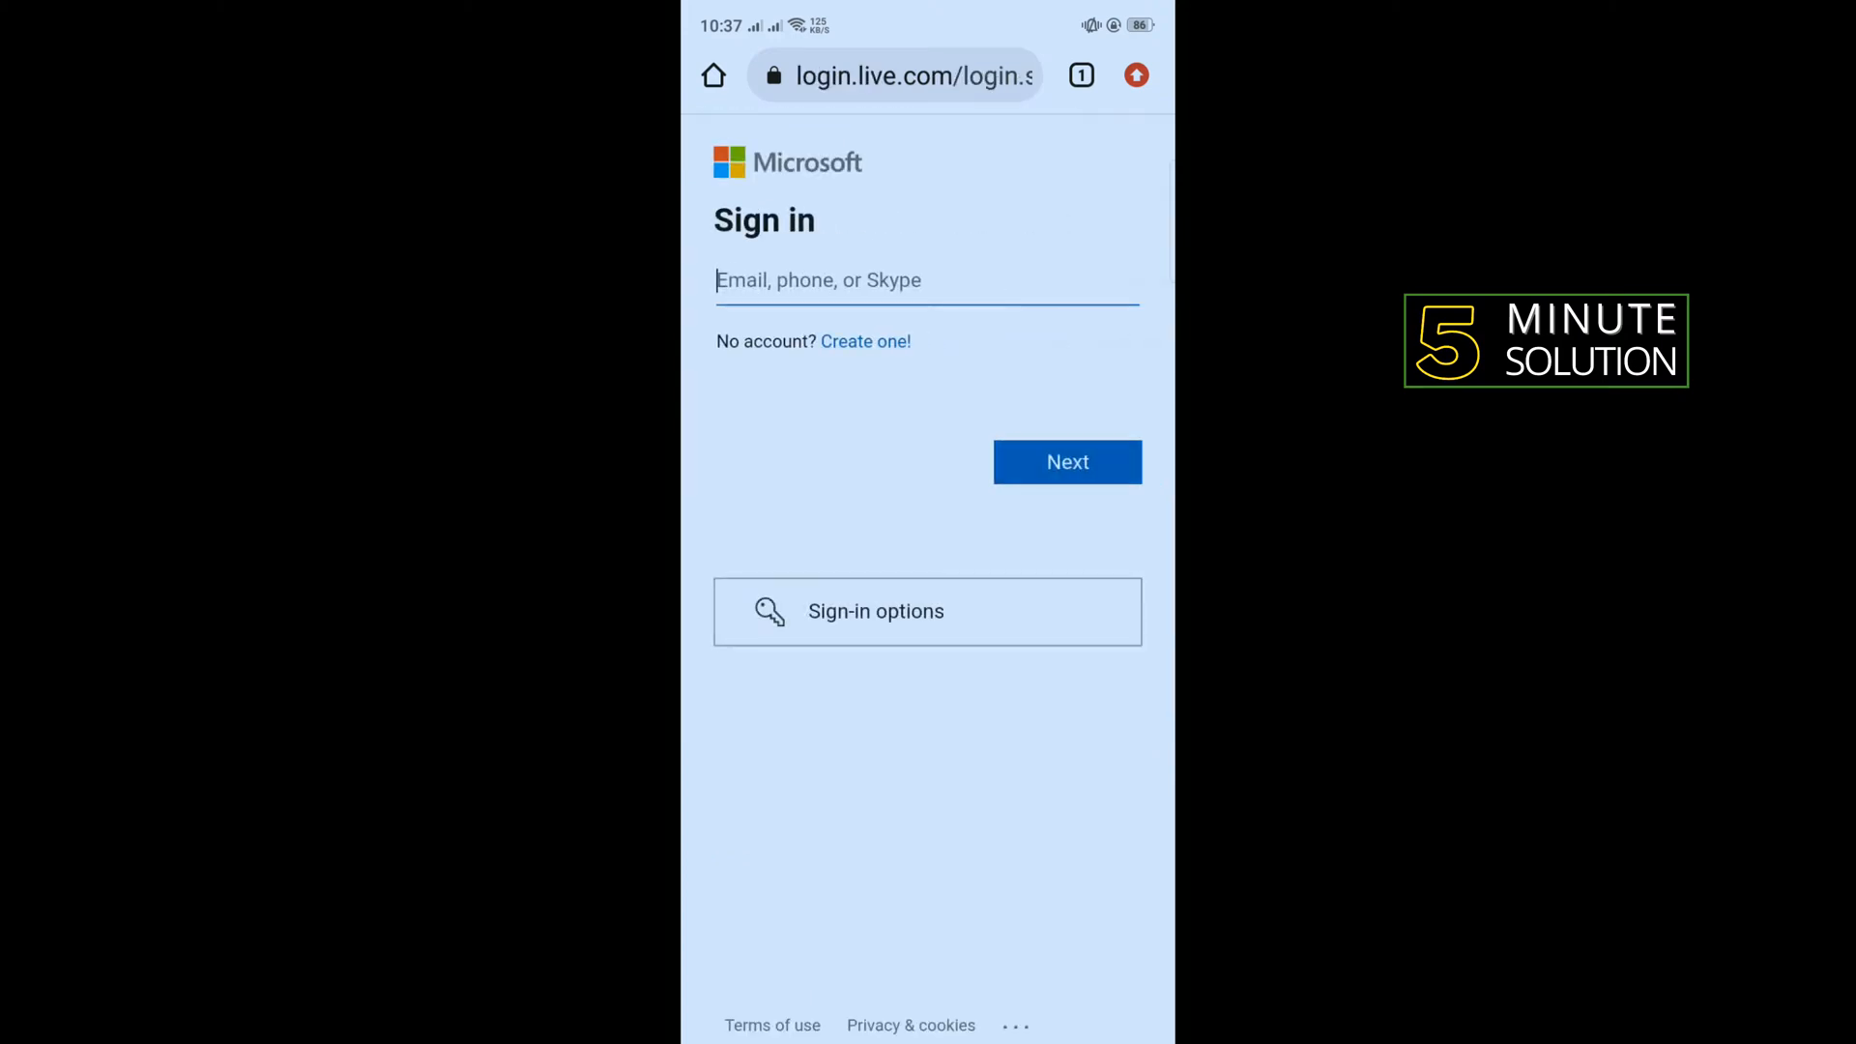
pyautogui.click(865, 341)
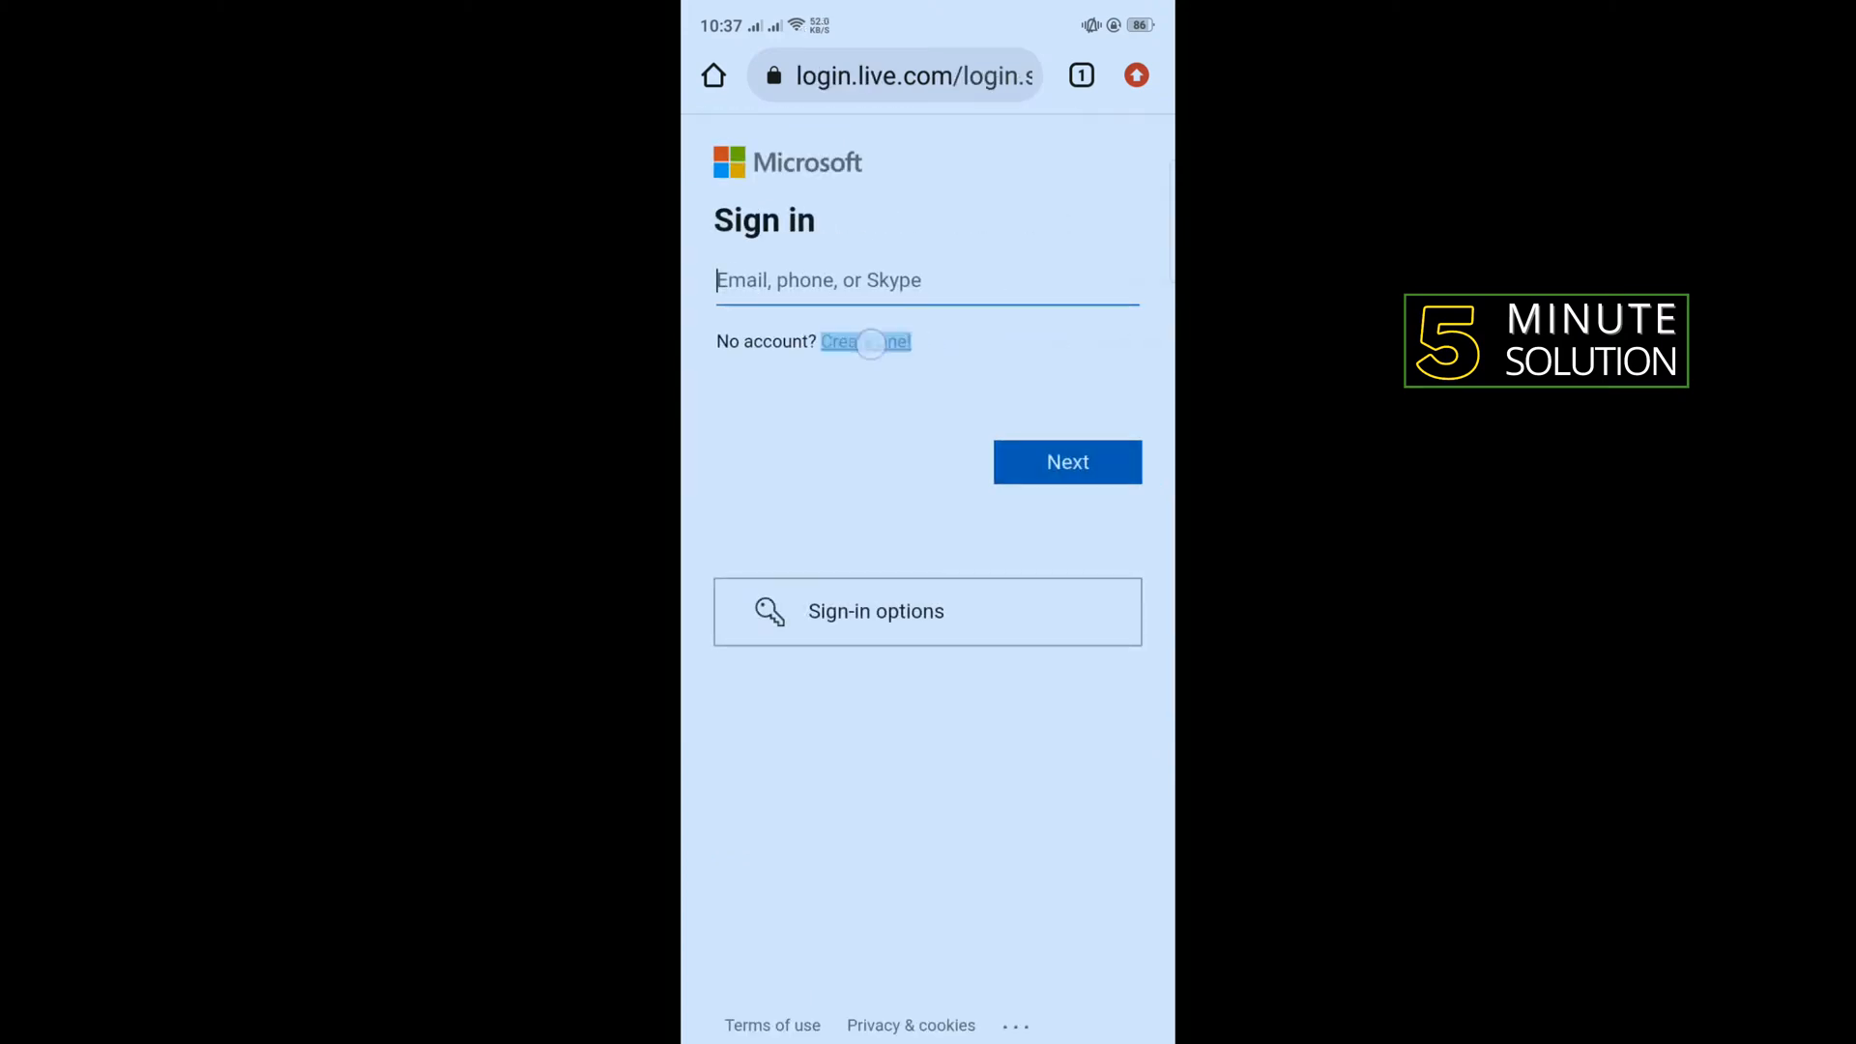
pyautogui.click(866, 341)
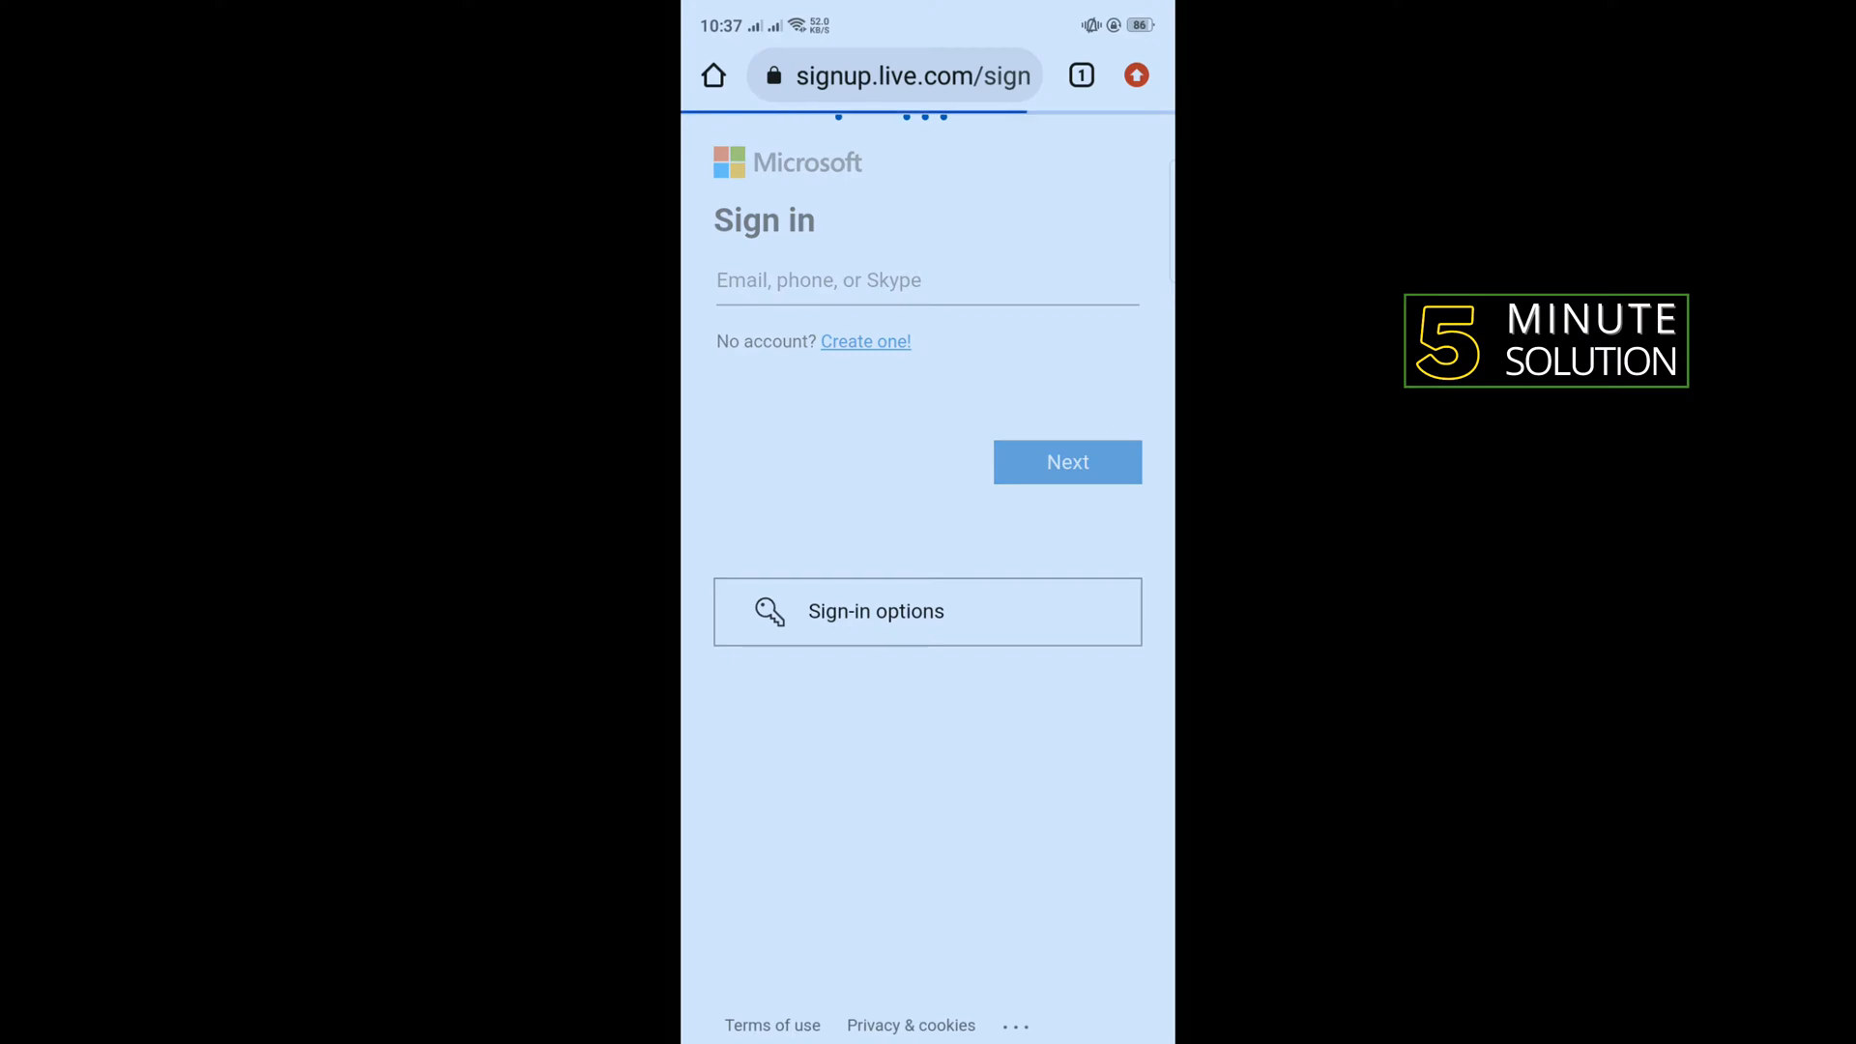
pyautogui.click(865, 341)
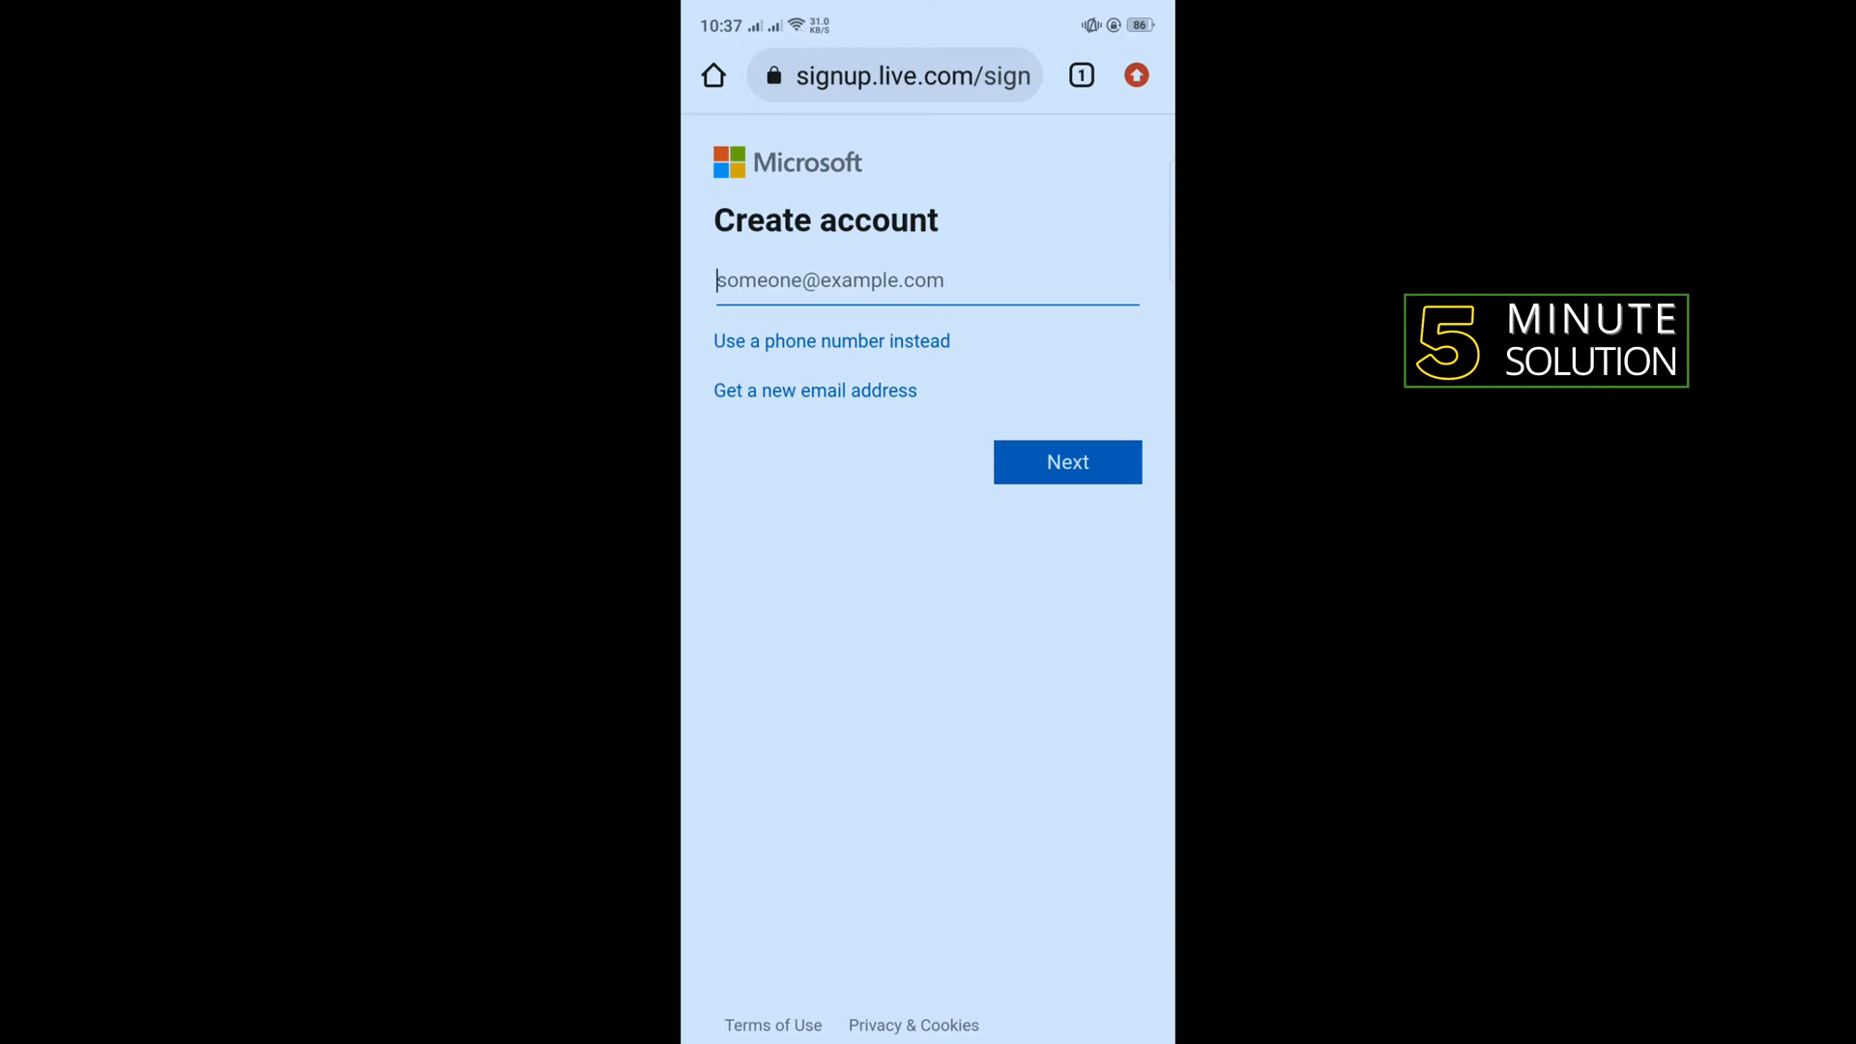
# Enter the existing email address in the signup form and submit it.
pyautogui.click(814, 390)
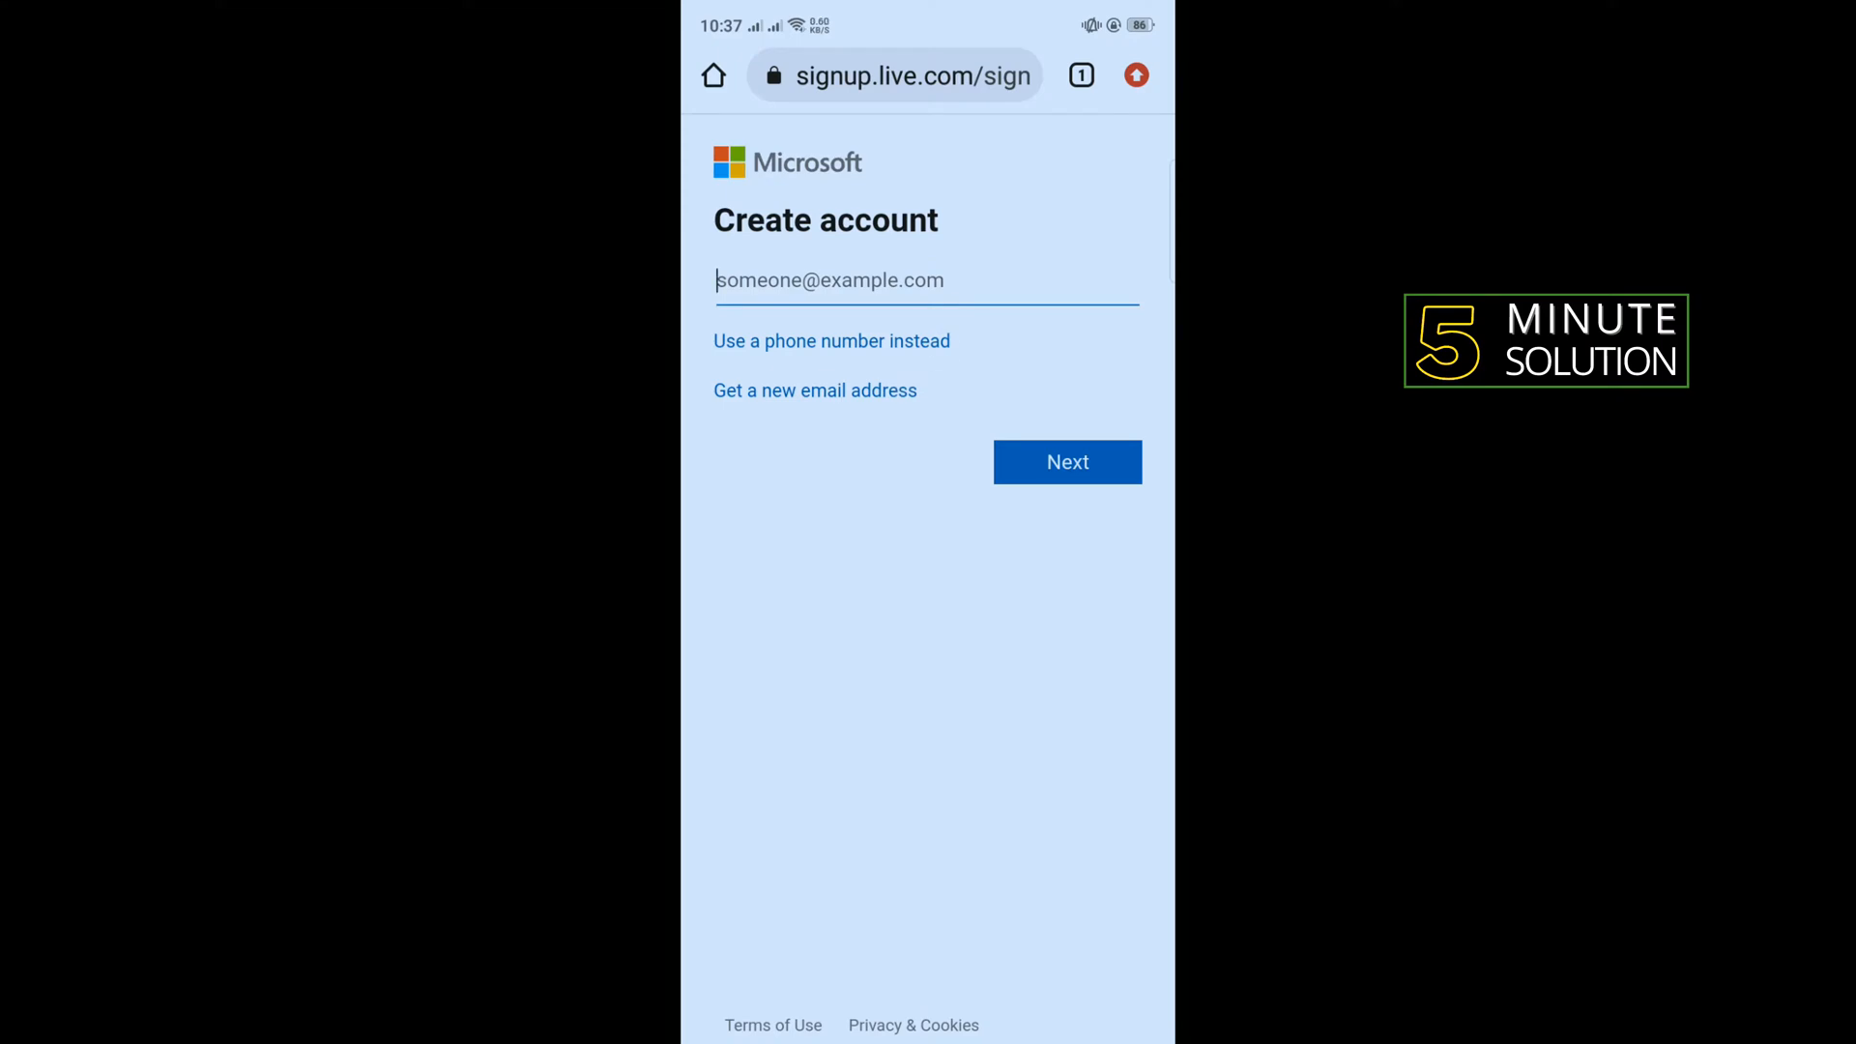
pyautogui.write('t')
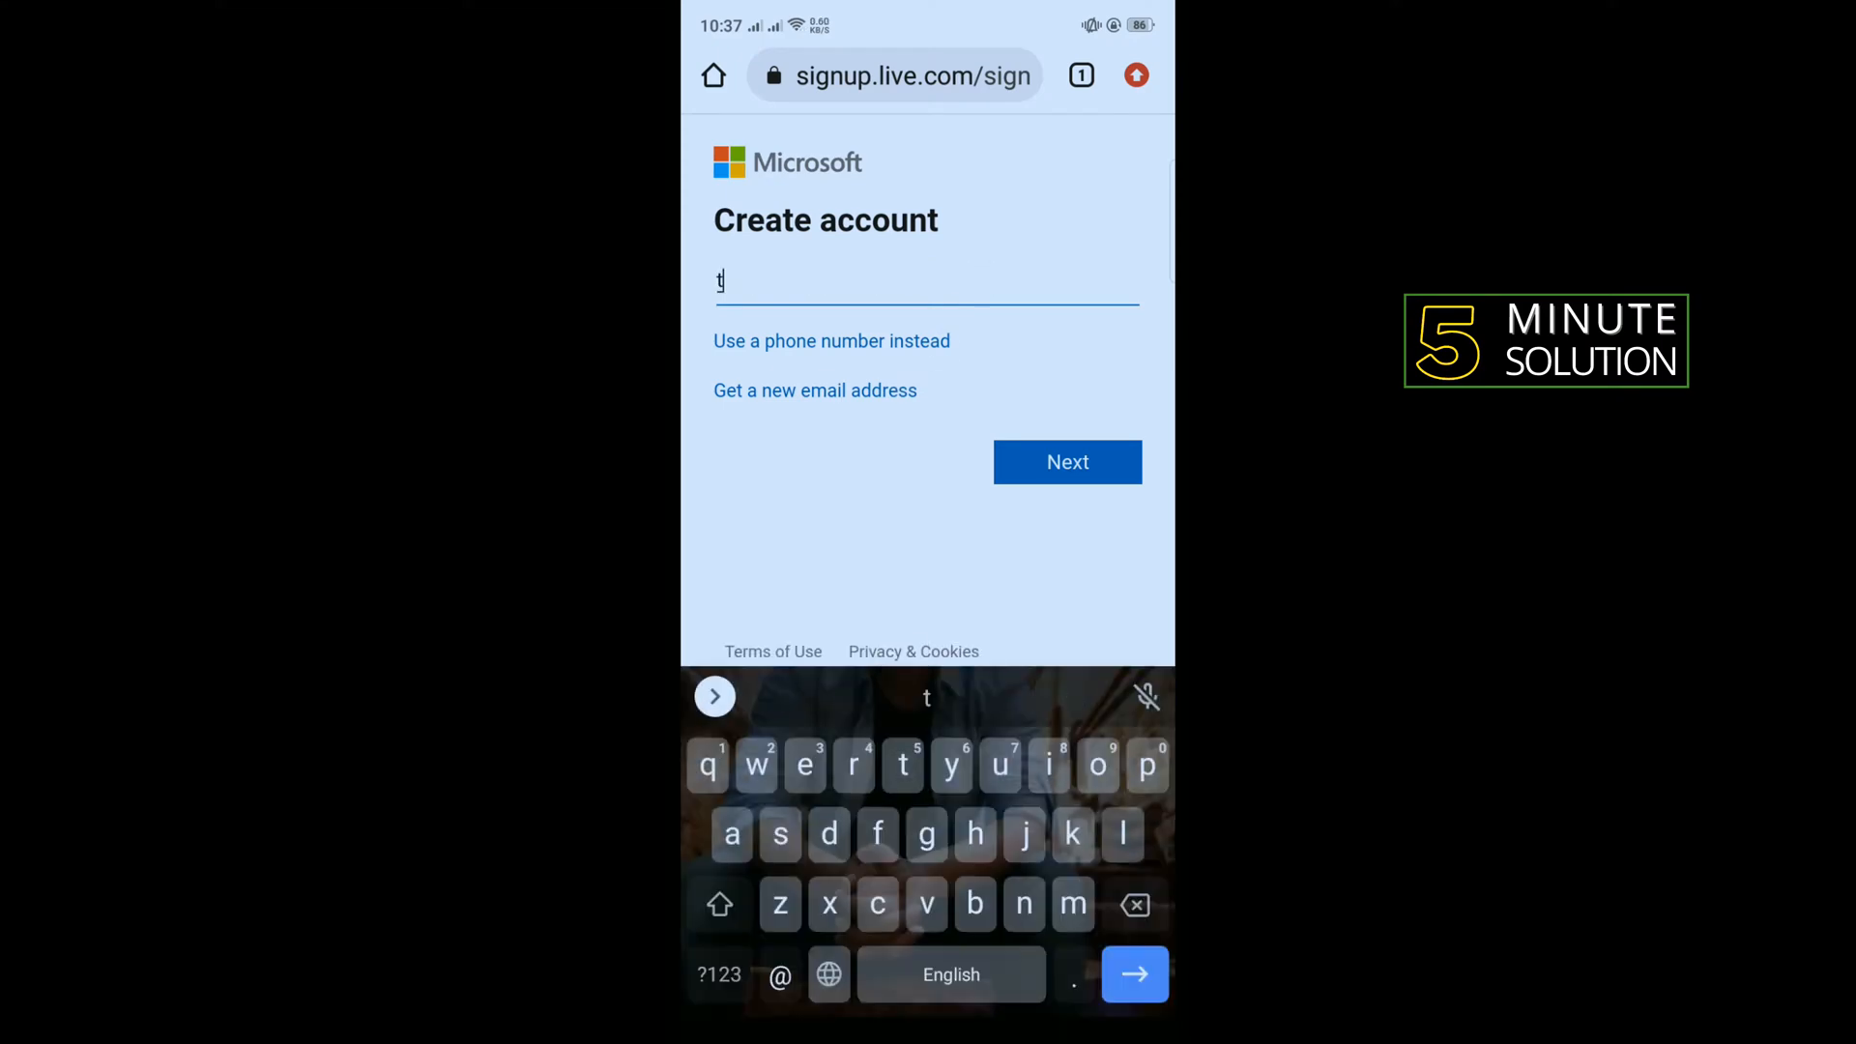
pyautogui.write('nuri')
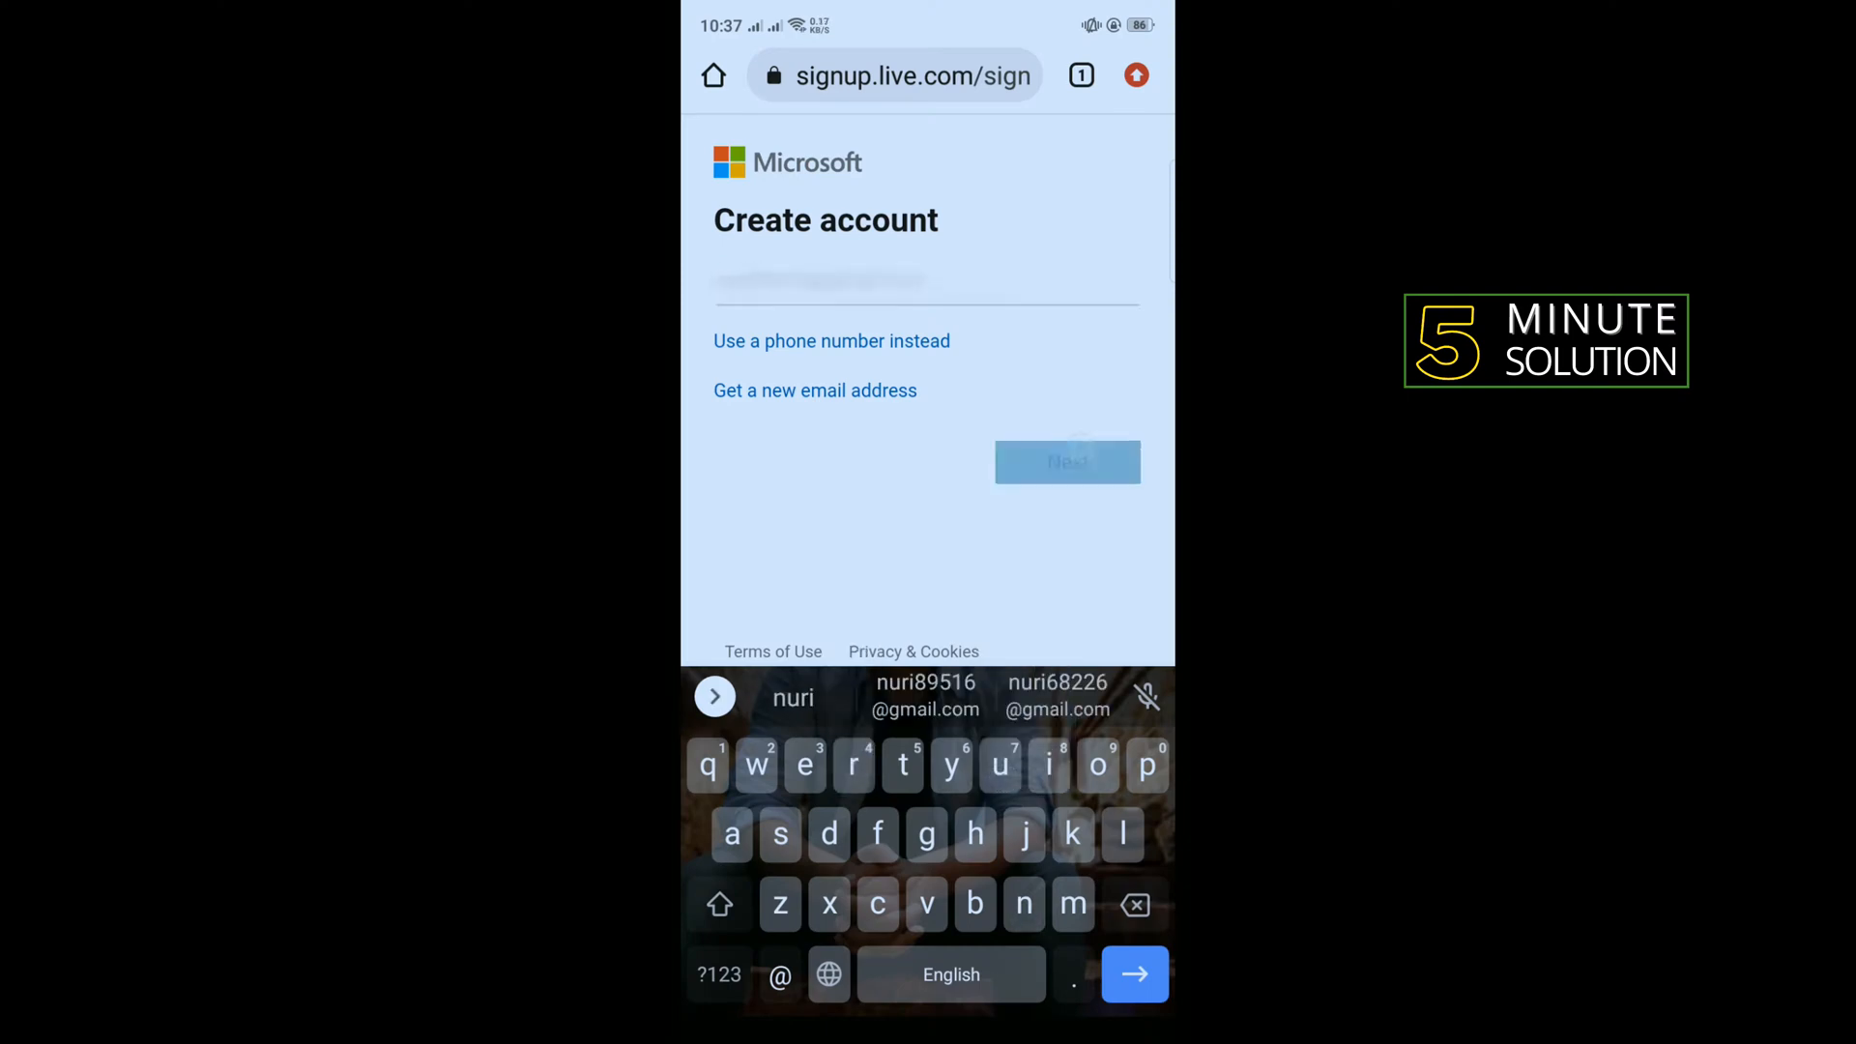
pyautogui.click(1066, 462)
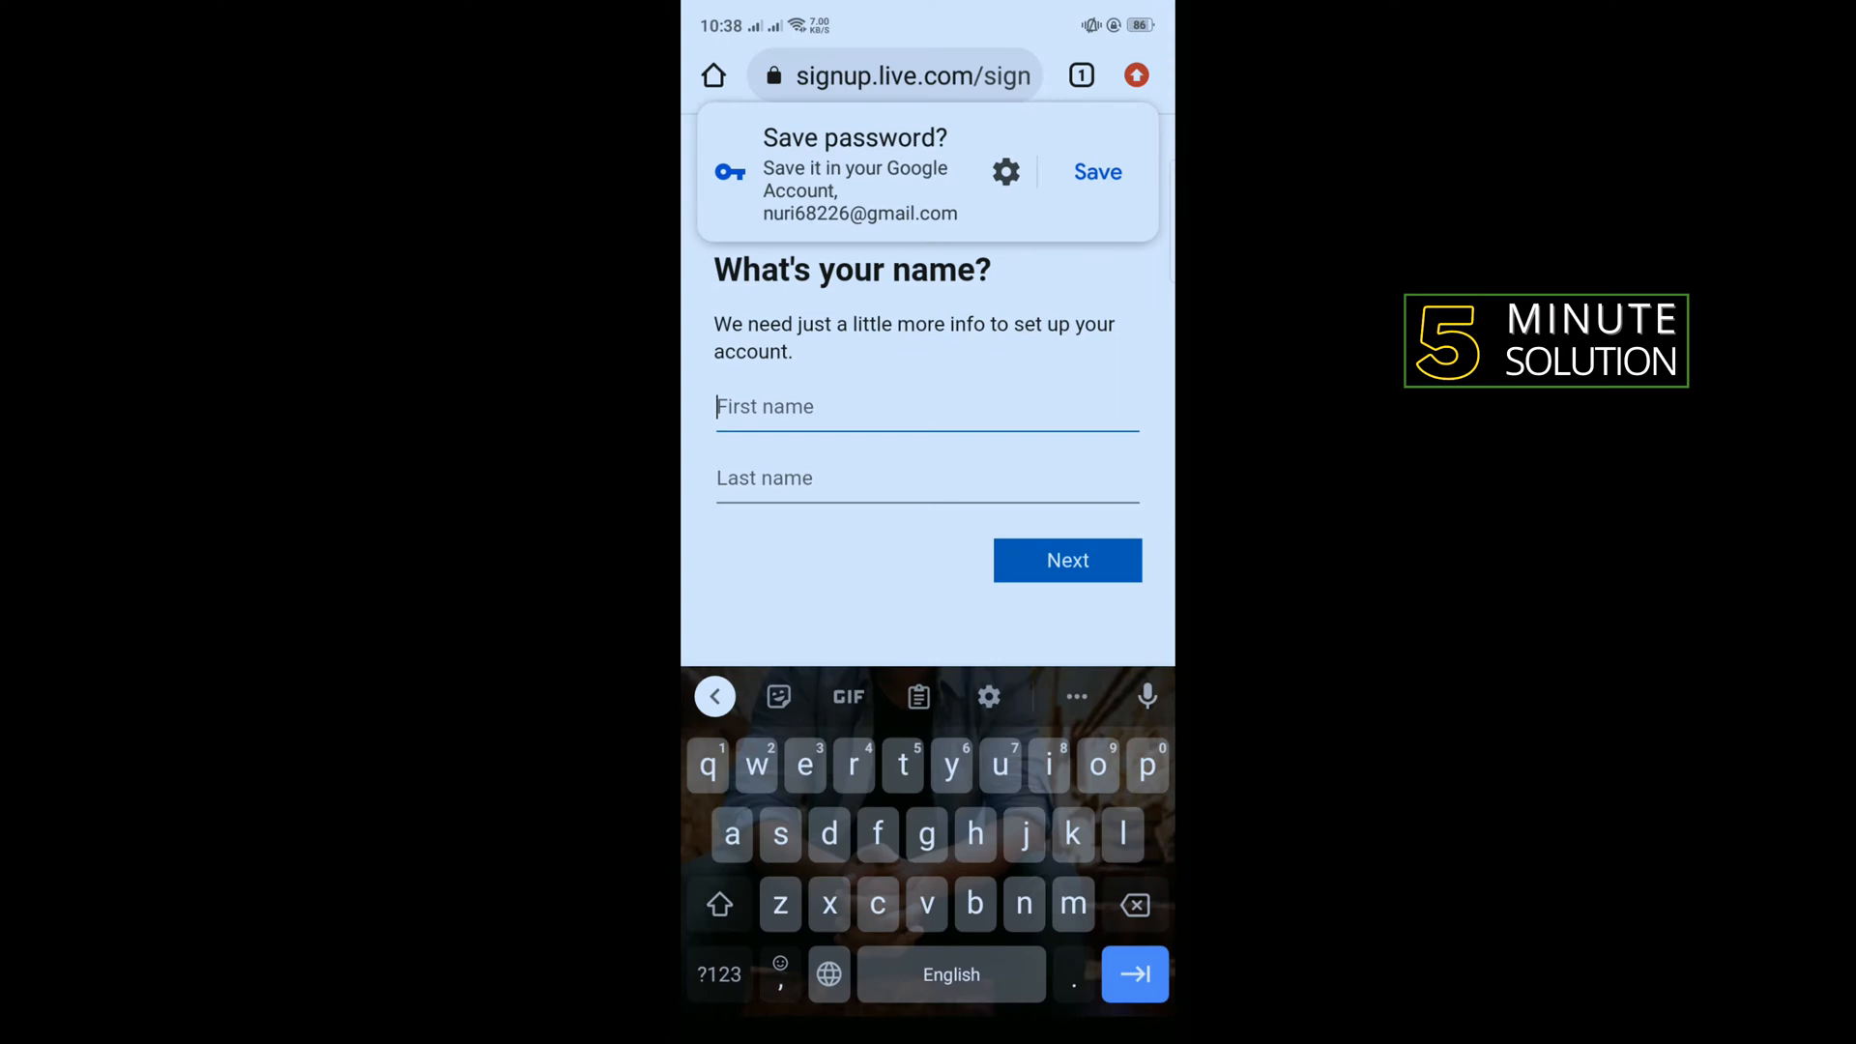
pyautogui.click(718, 903)
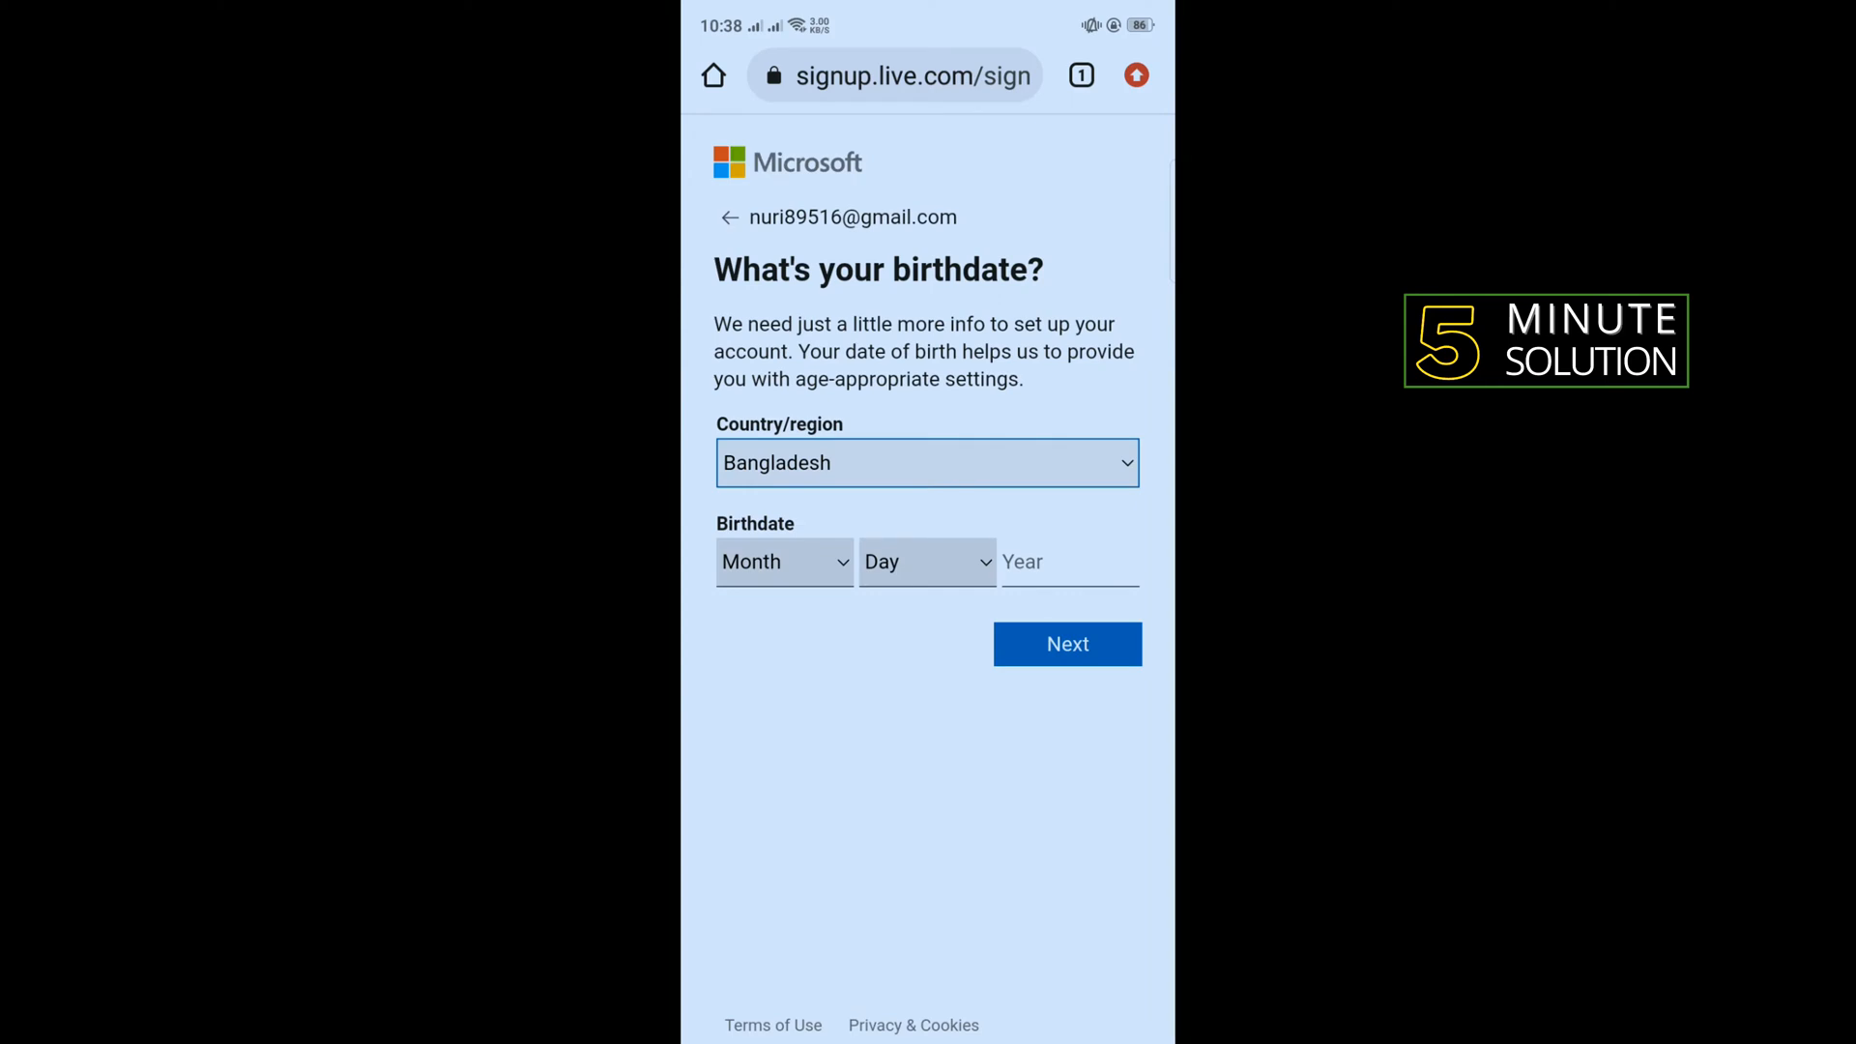
pyautogui.click(1065, 563)
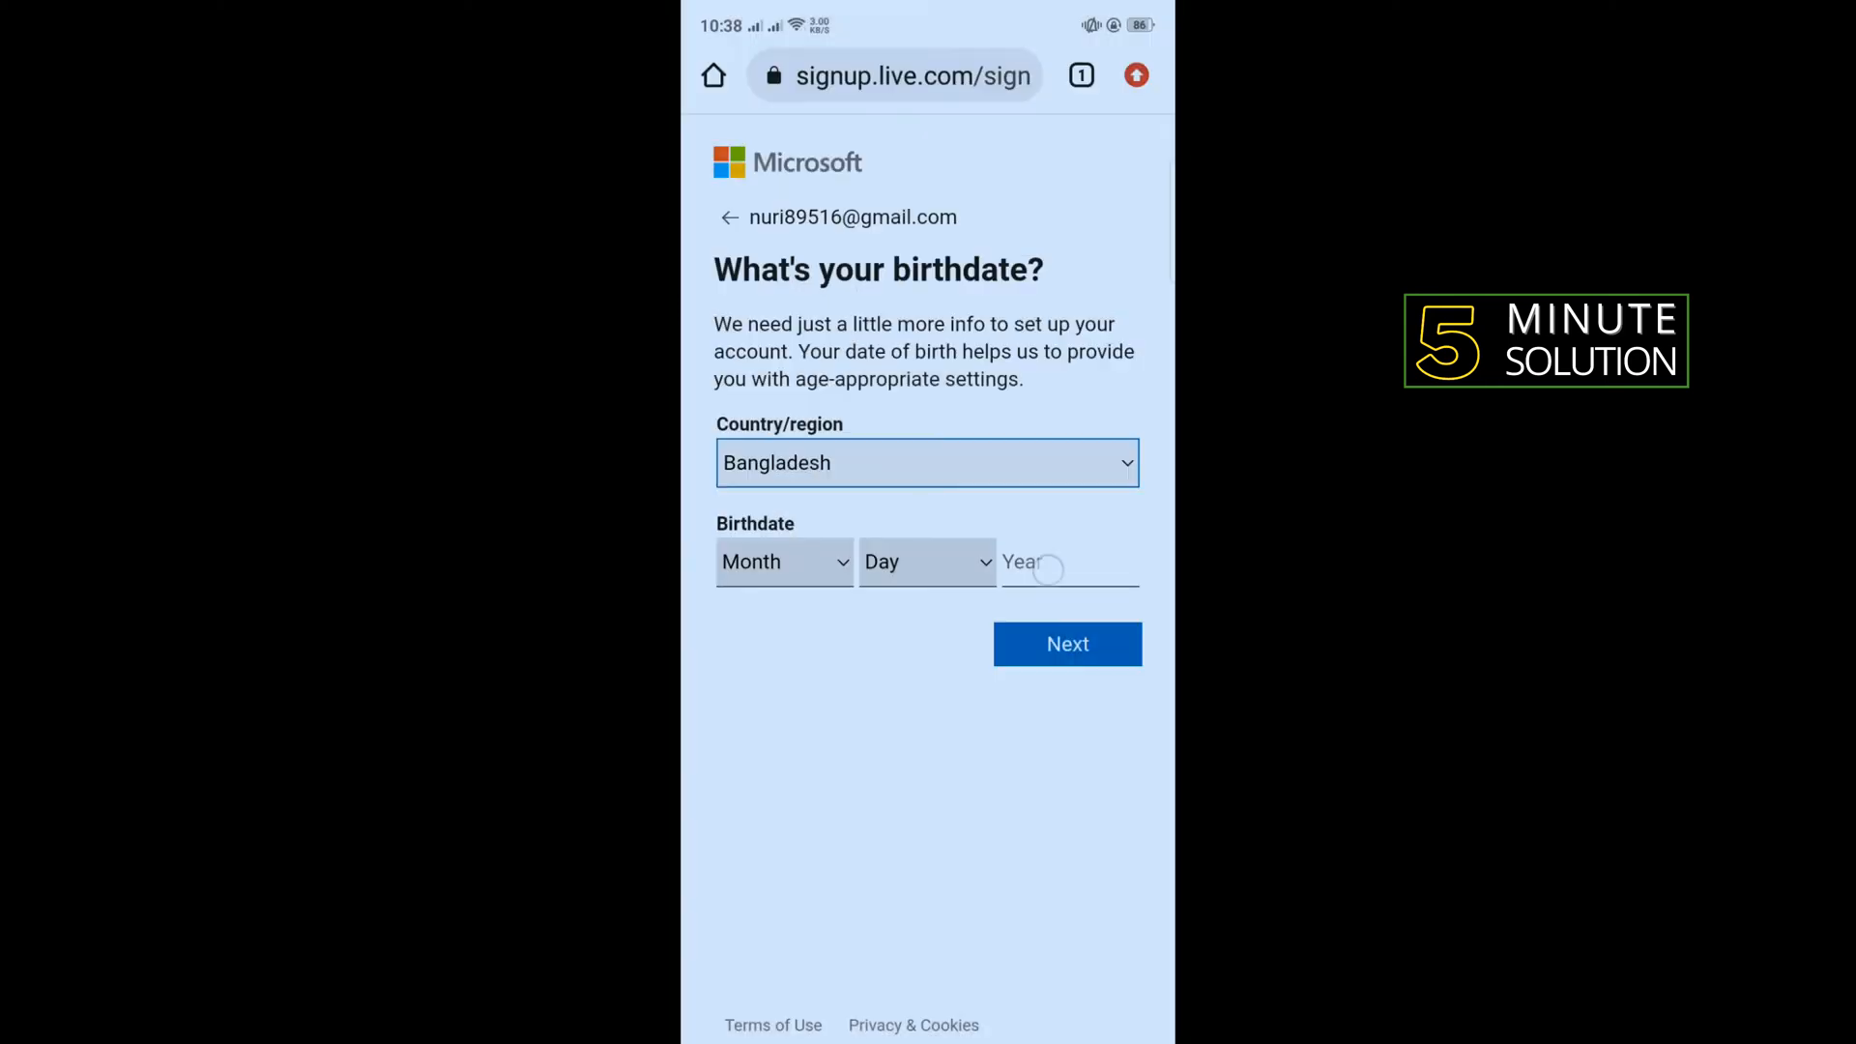
pyautogui.write('1999')
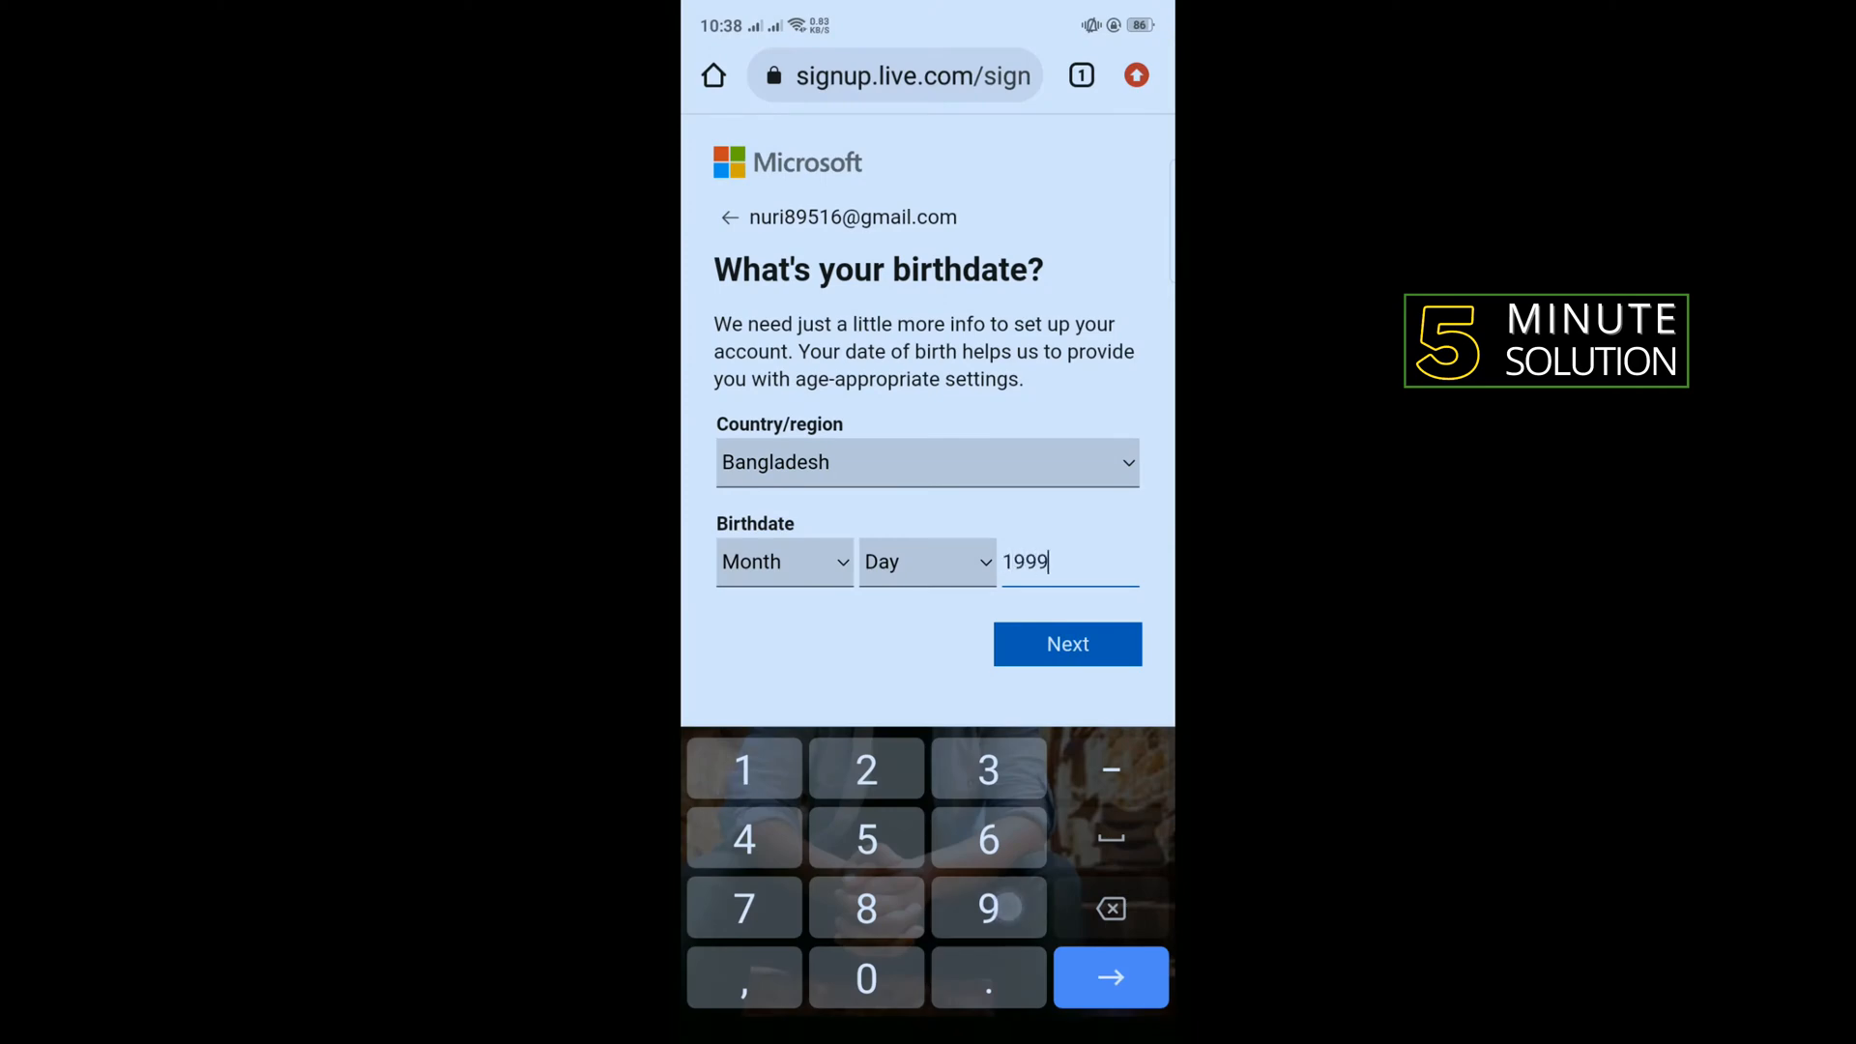
pyautogui.click(927, 561)
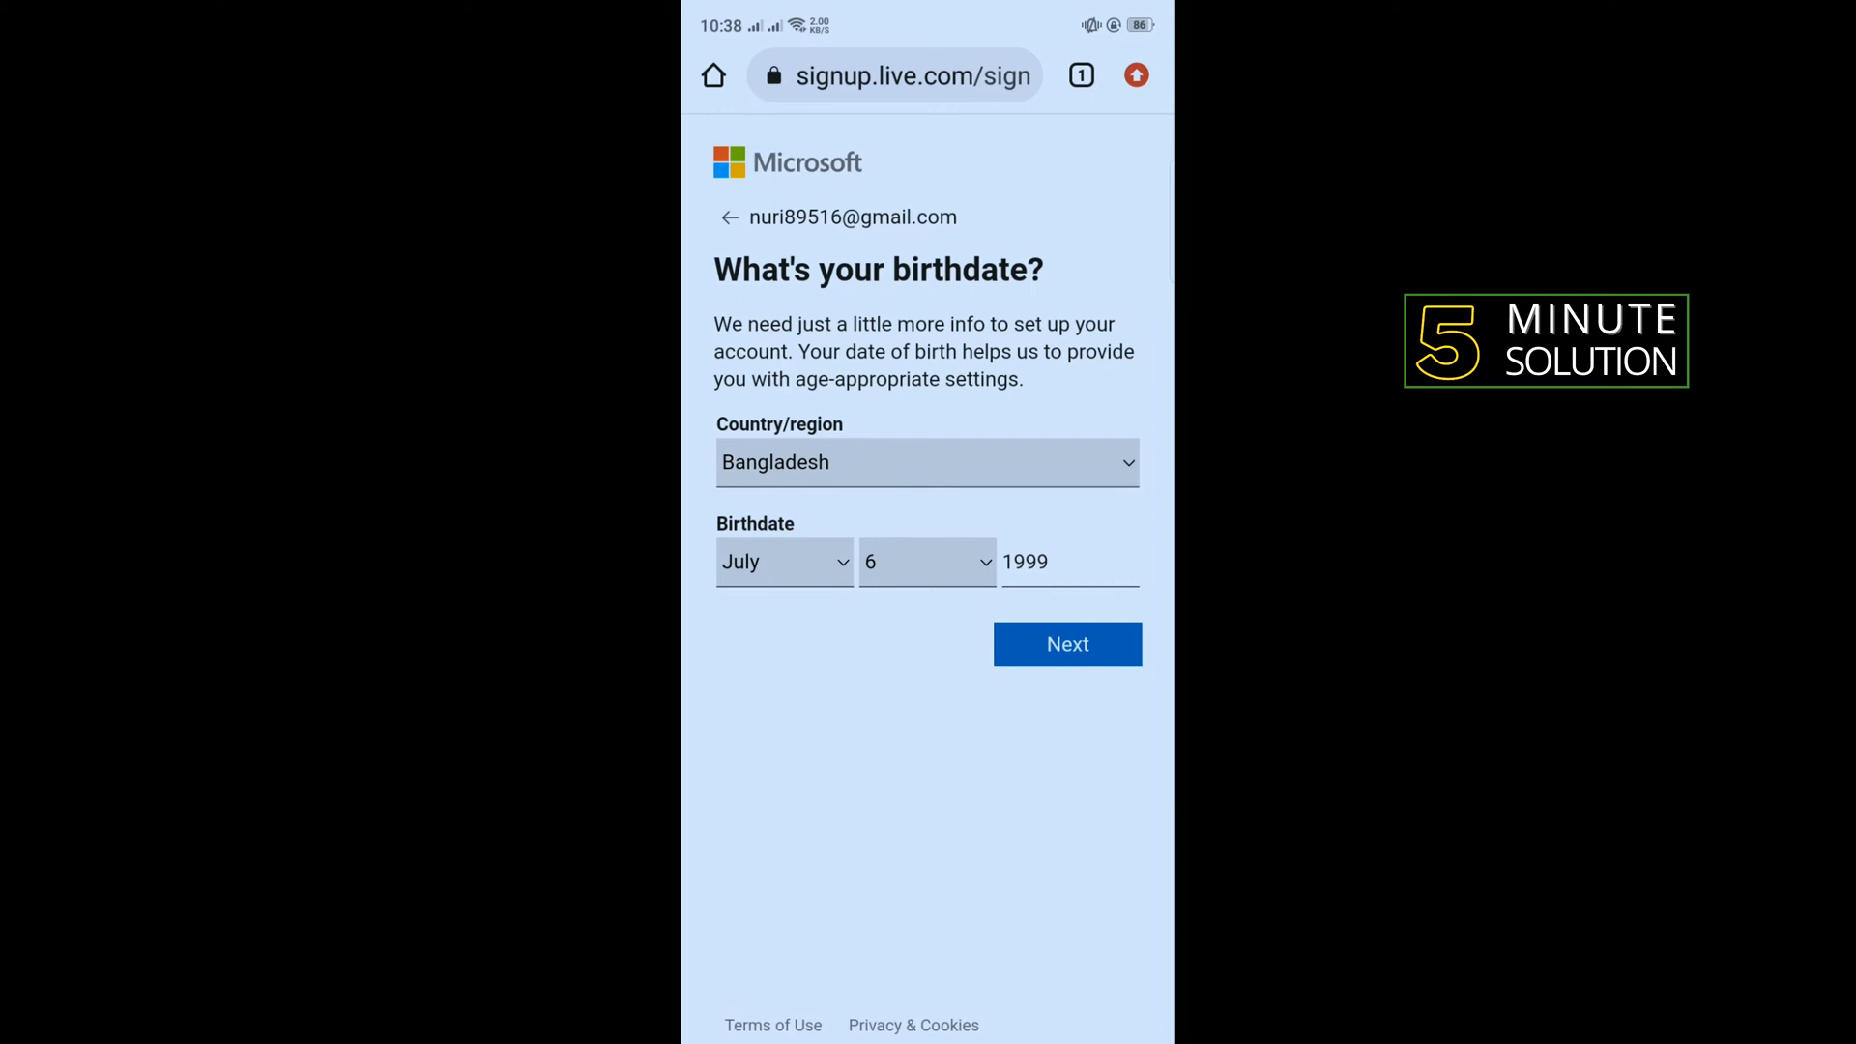
pyautogui.click(1064, 643)
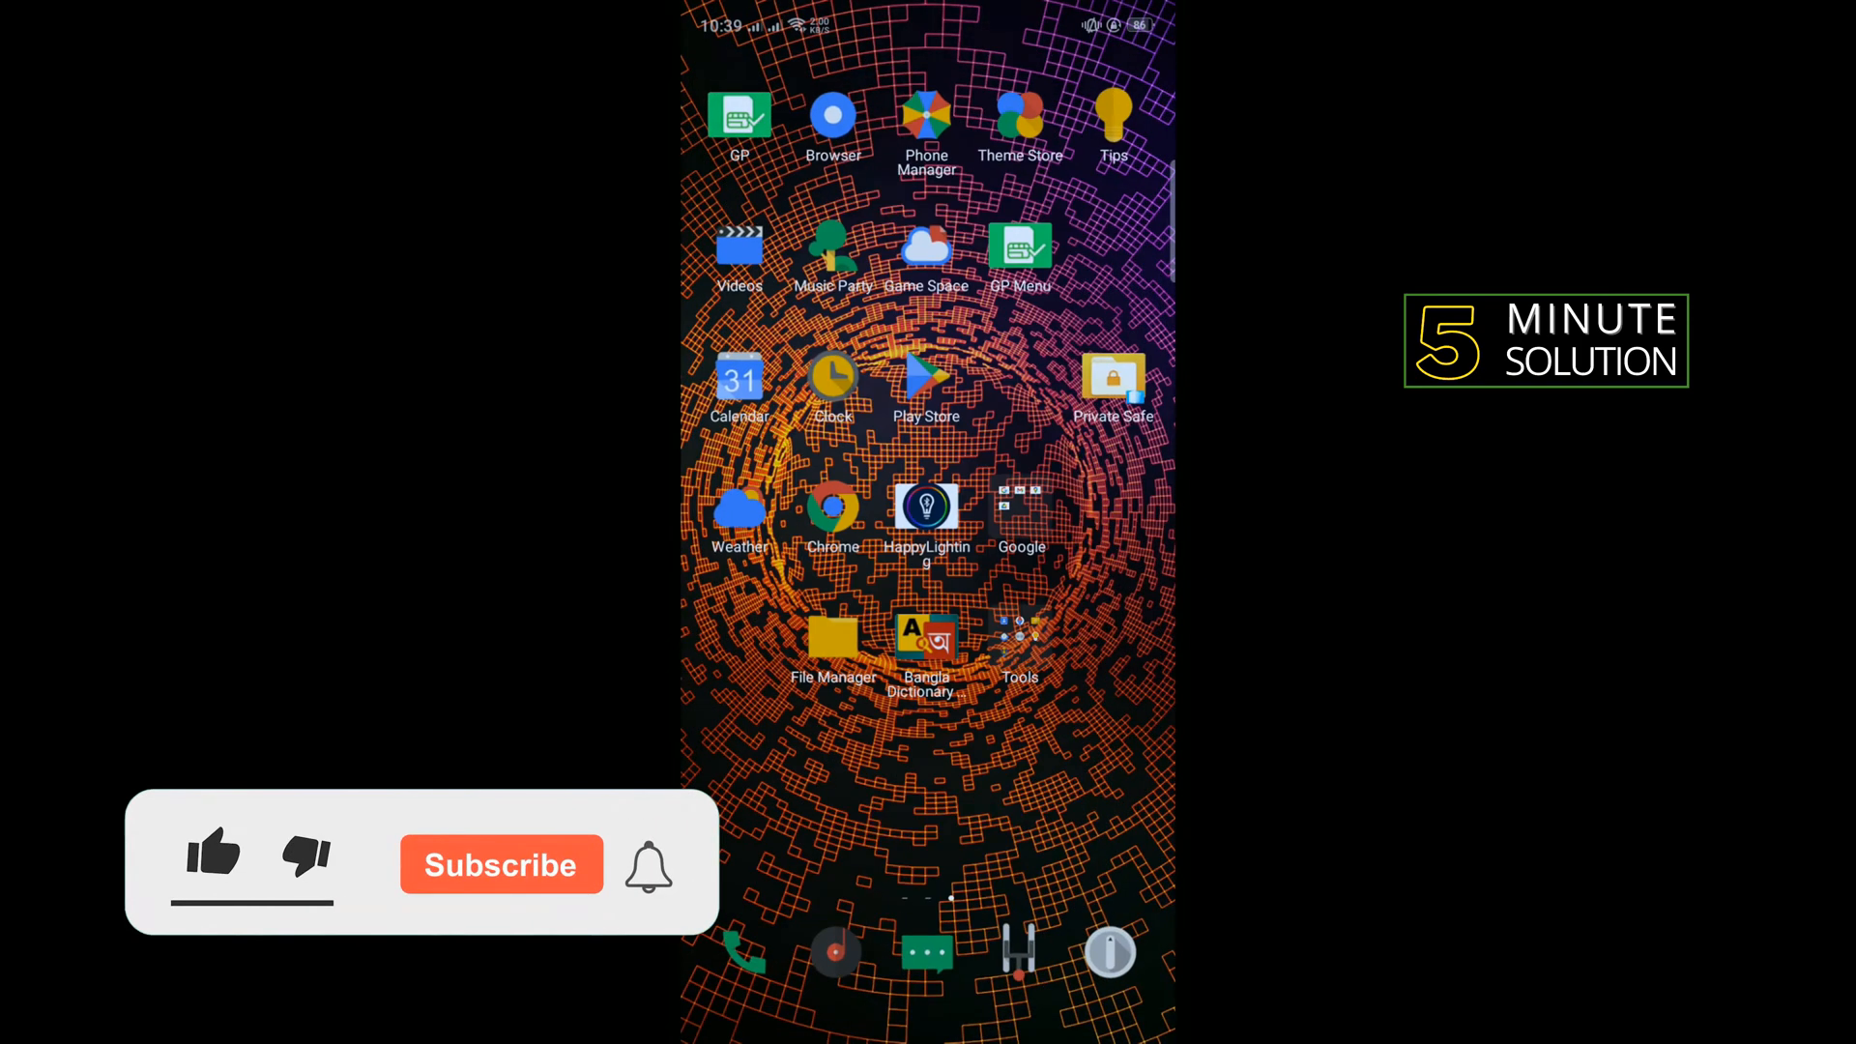
# Open Gmail from the home screen to find the Microsoft verification code.
pyautogui.click(1018, 506)
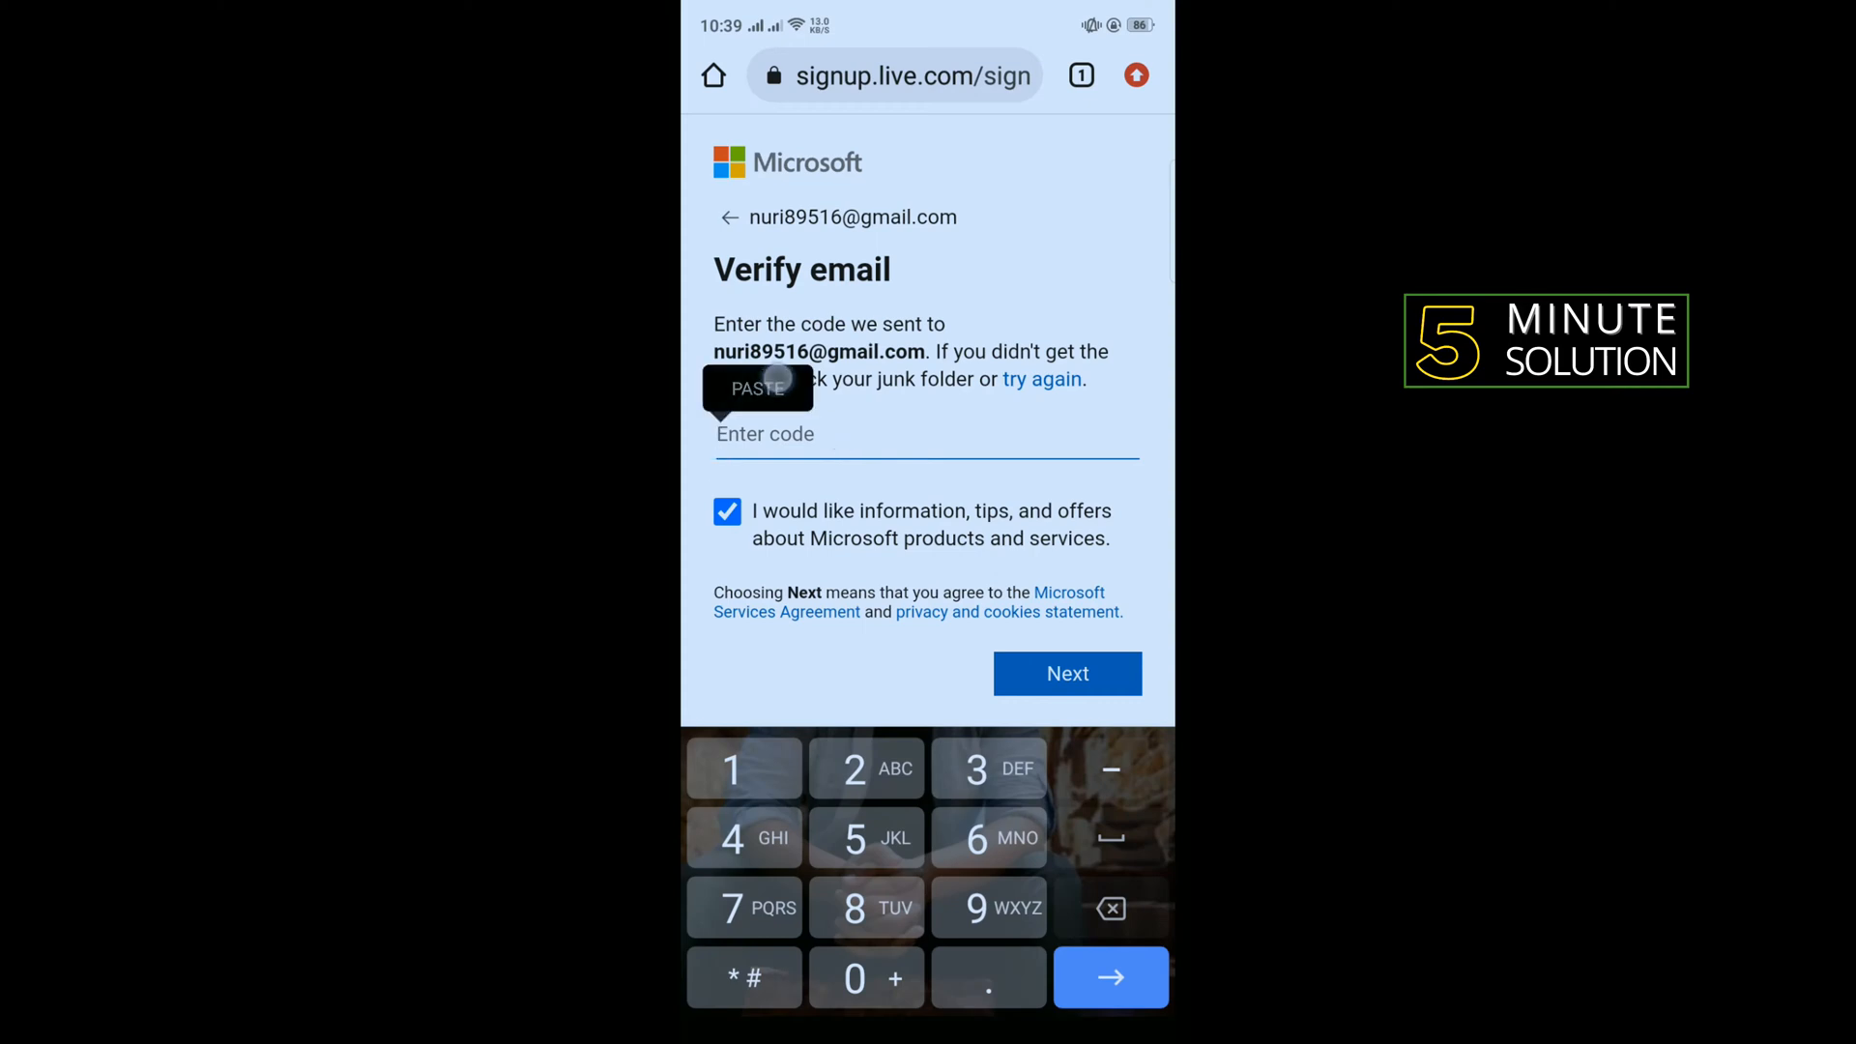
pyautogui.click(758, 388)
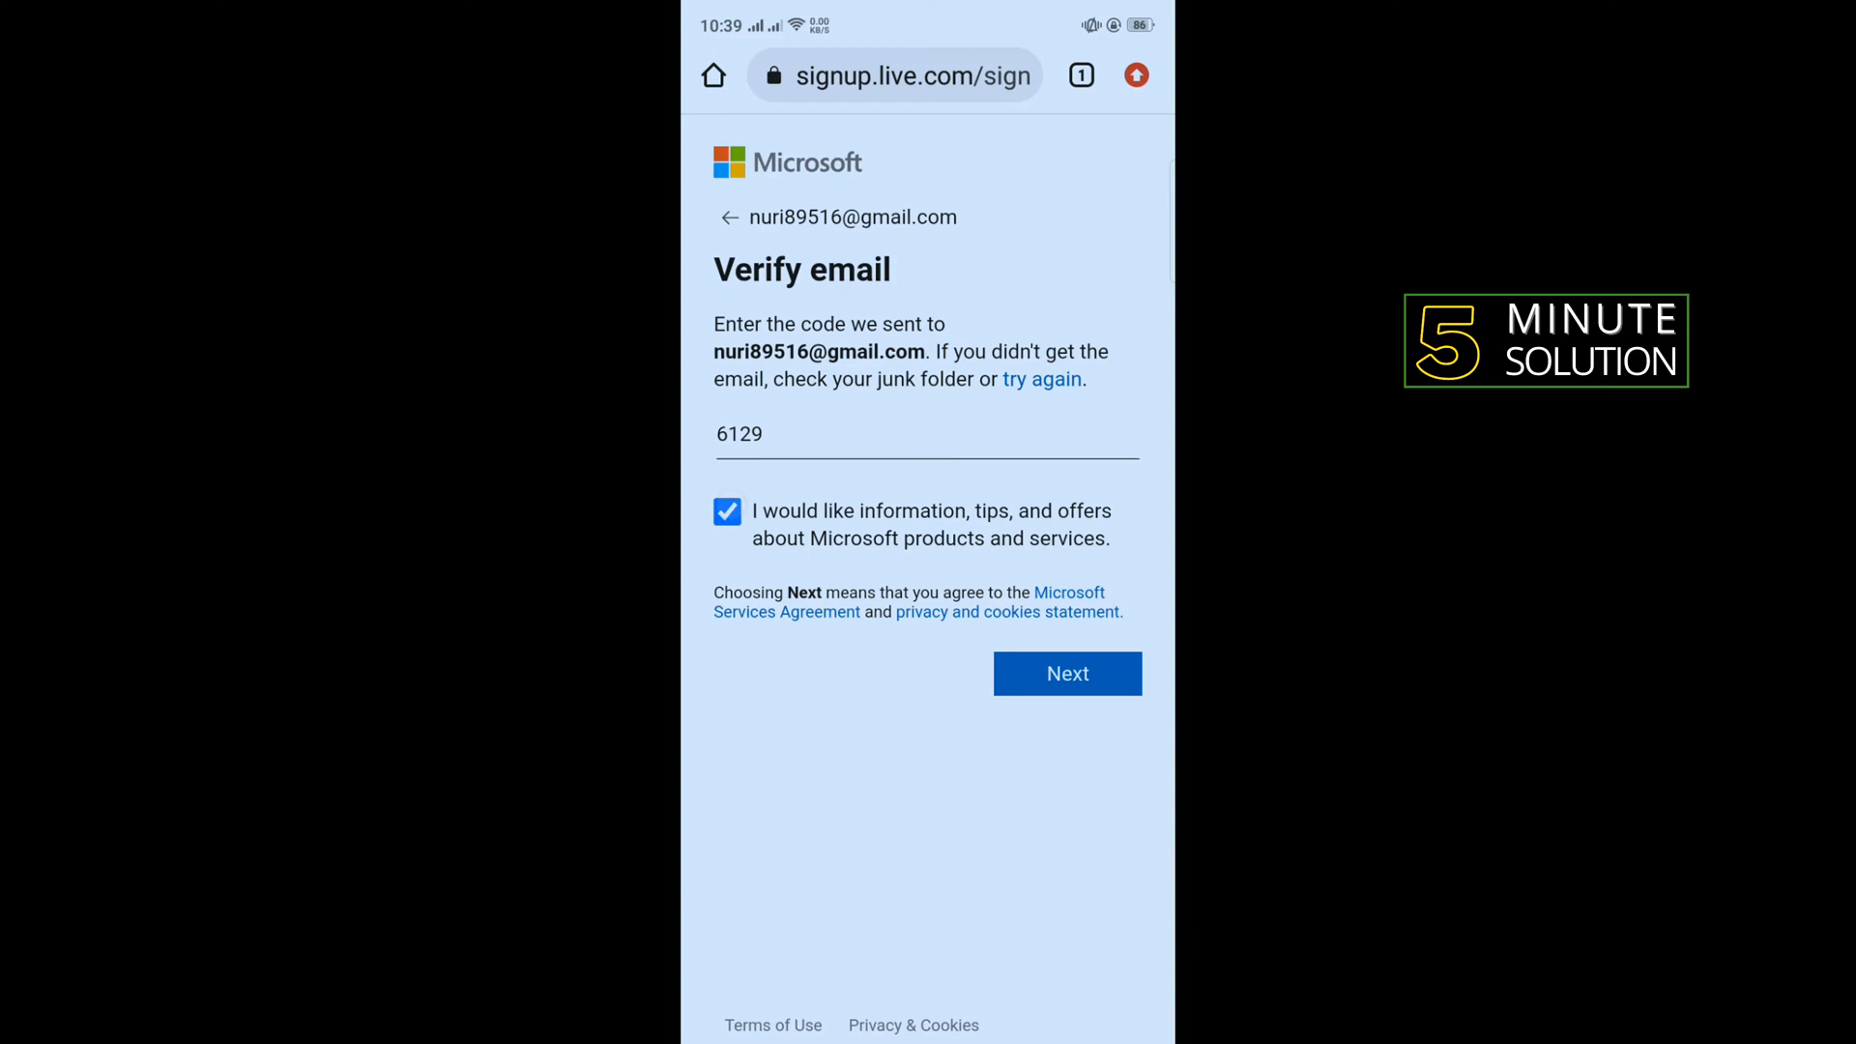
pyautogui.click(726, 511)
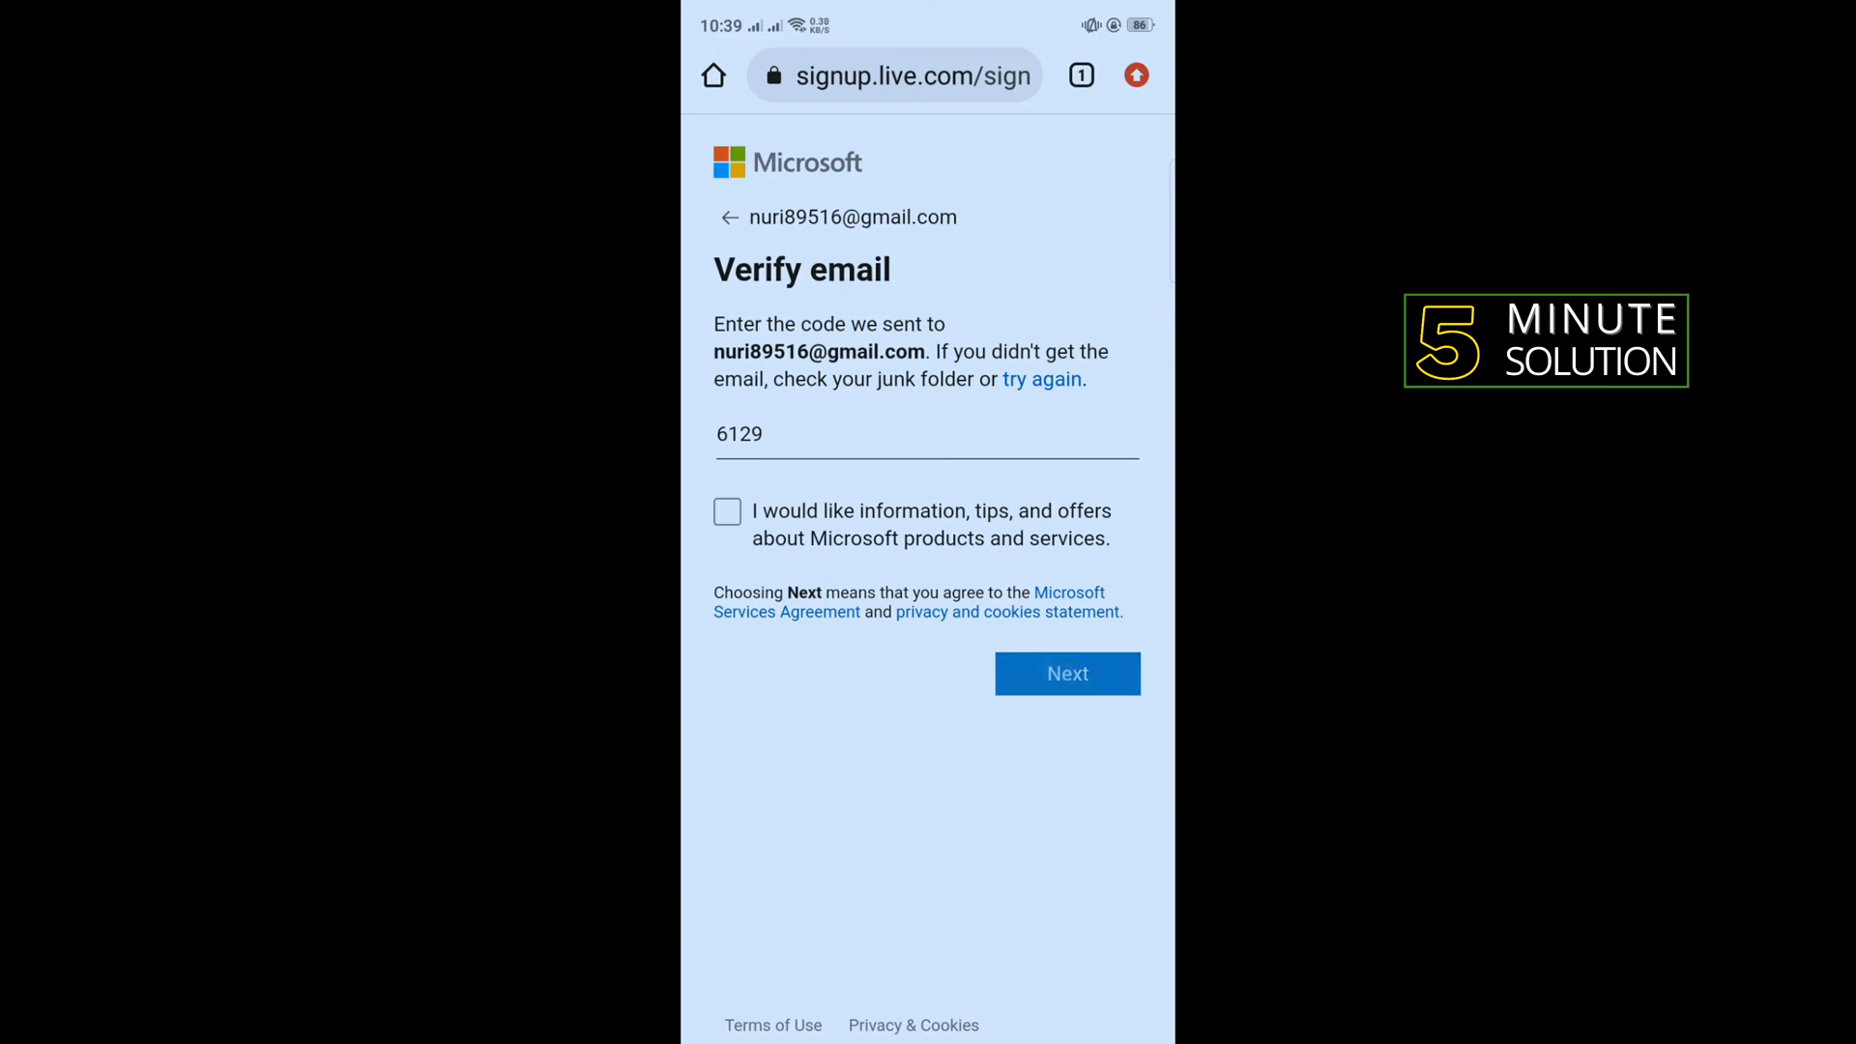
pyautogui.click(1066, 674)
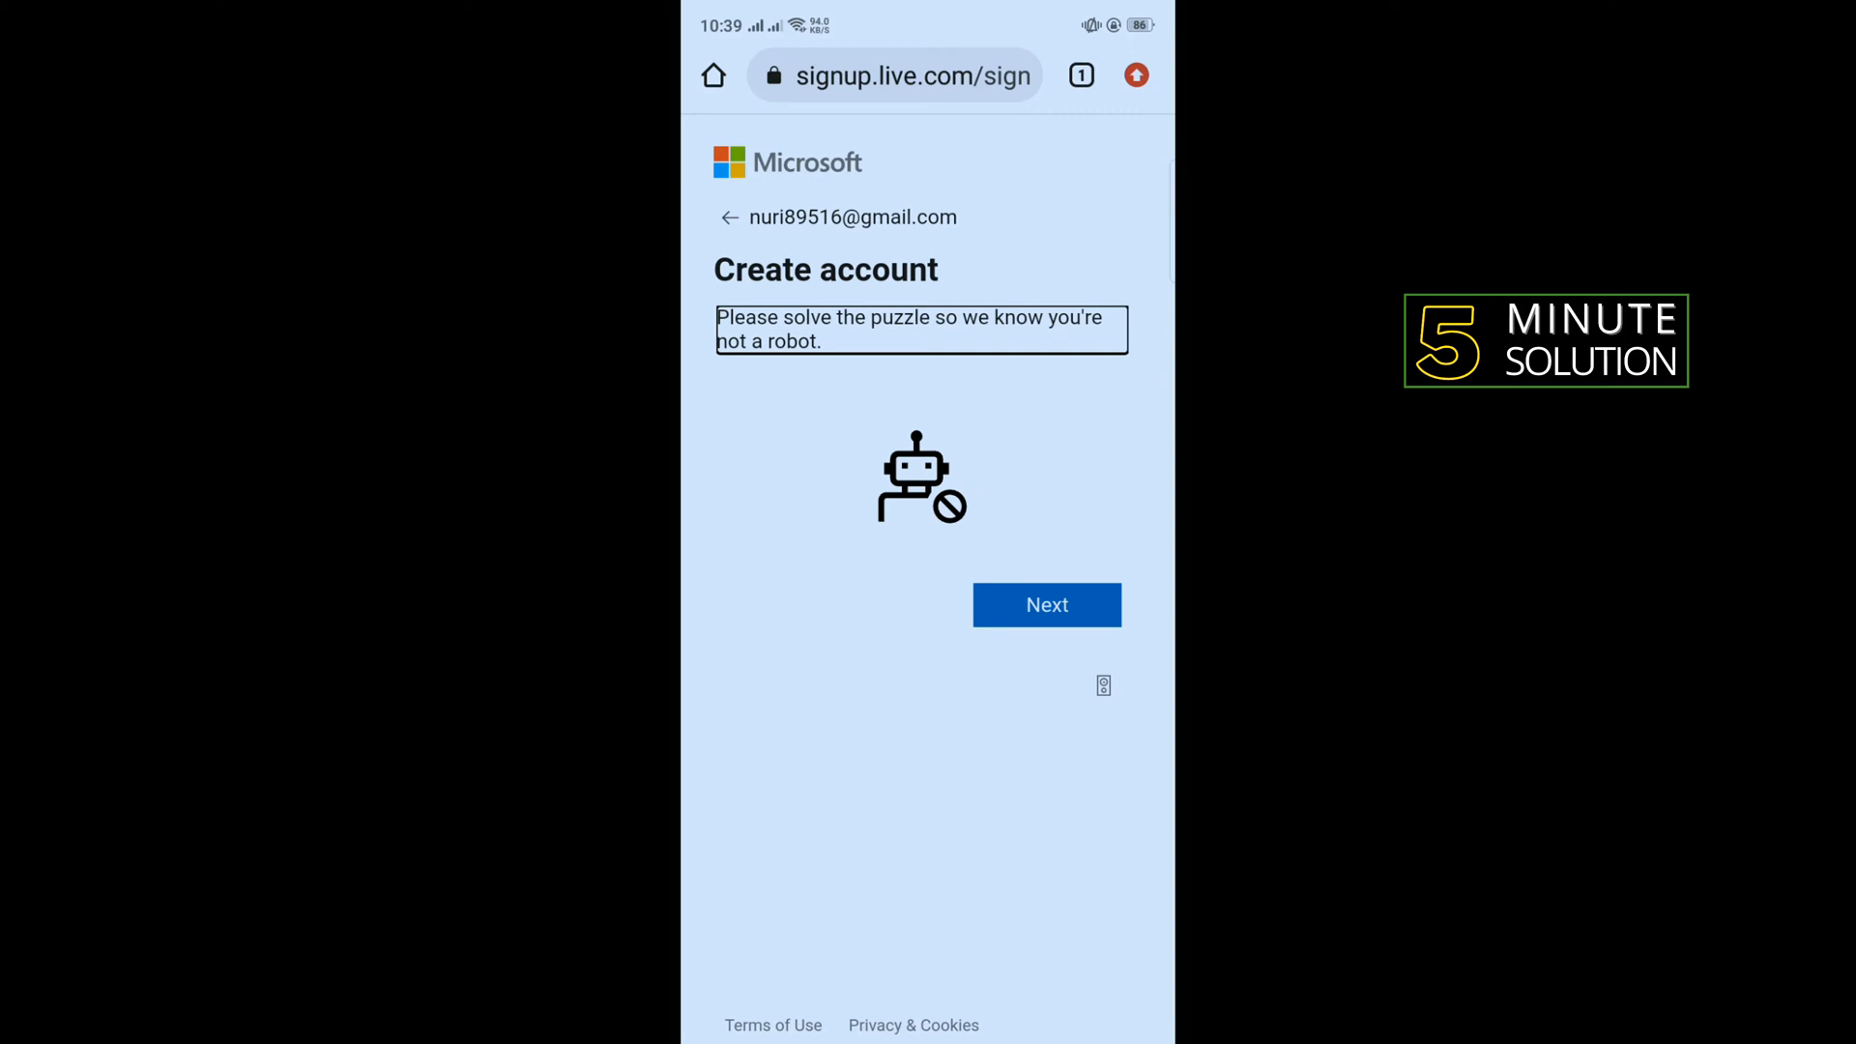
# Pass the robot-check puzzle, then open the profile menu showing the new account's name and email.
pyautogui.click(1046, 605)
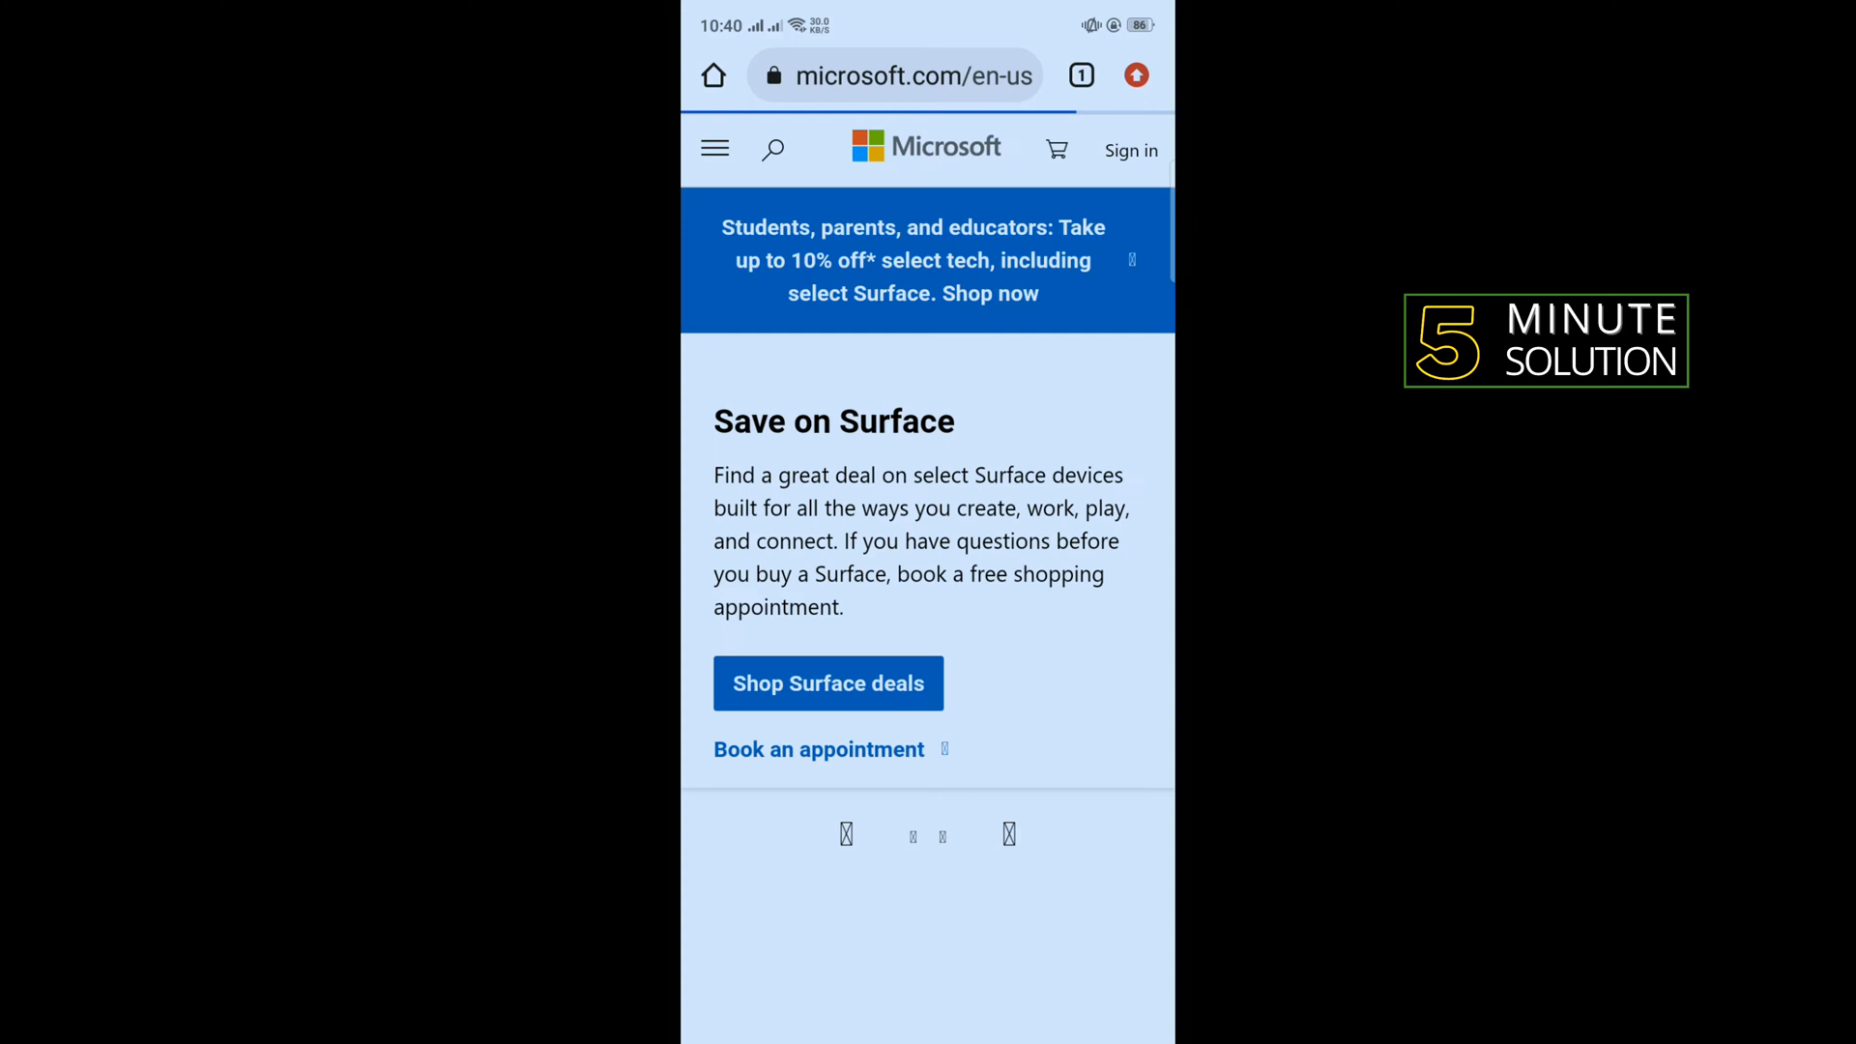
pyautogui.click(1128, 149)
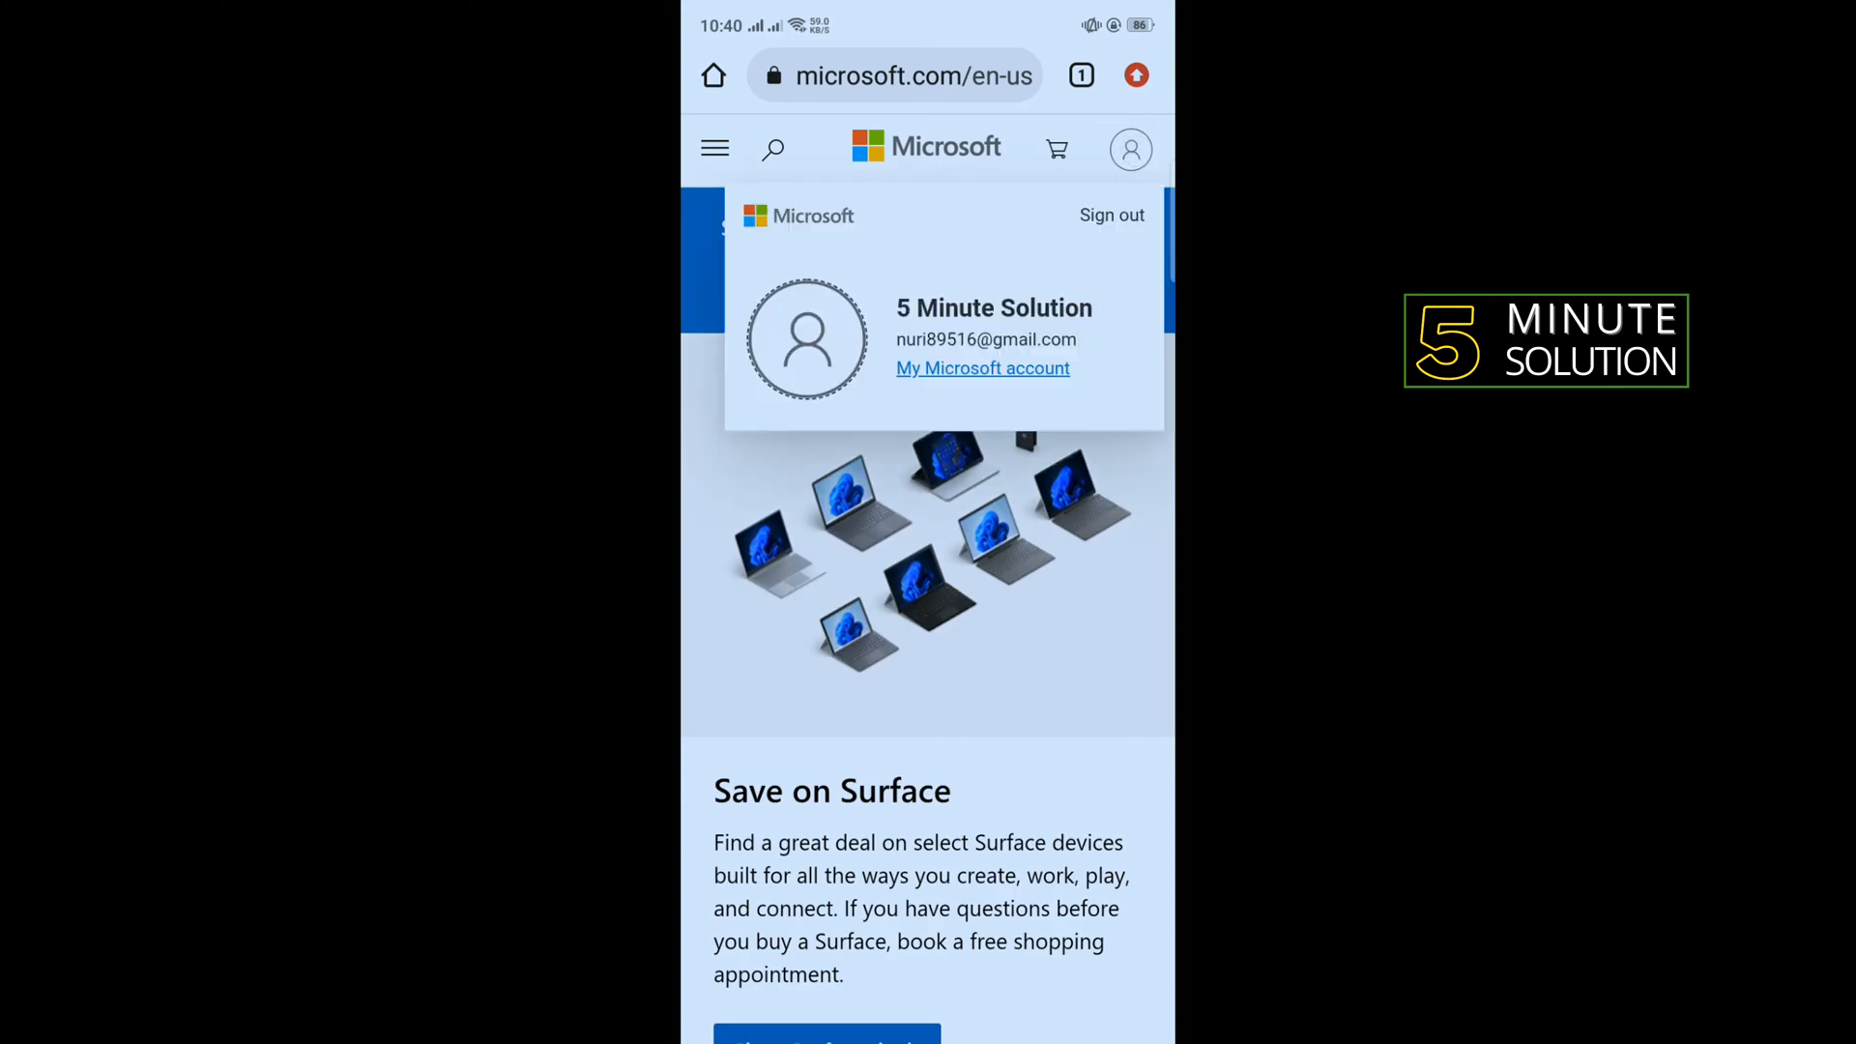